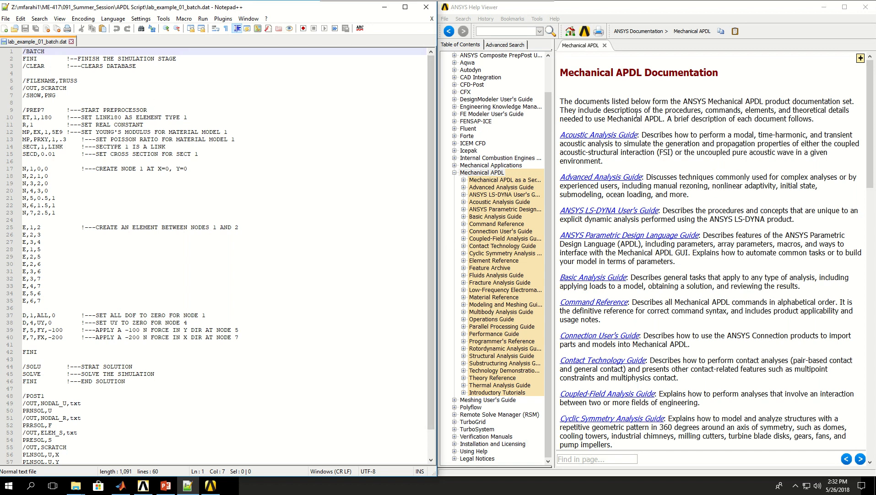
- Append the inline comment '!---RUN BATCH MODE' to the script's /BATCH line
click(482, 172)
text(      !---)
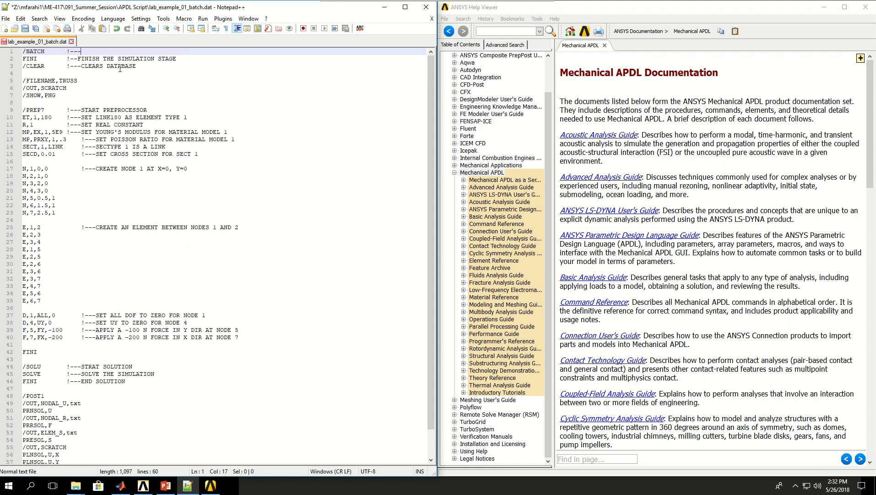
text(RUN BATCH MODE)
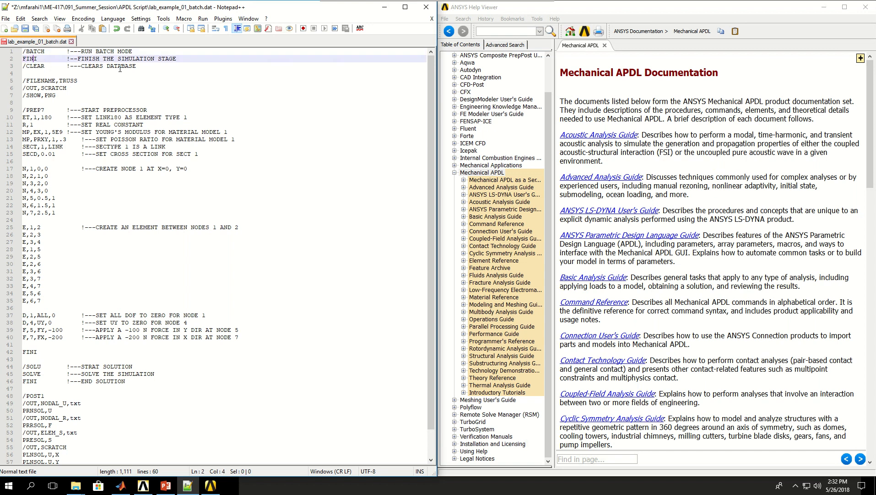
click(66, 58)
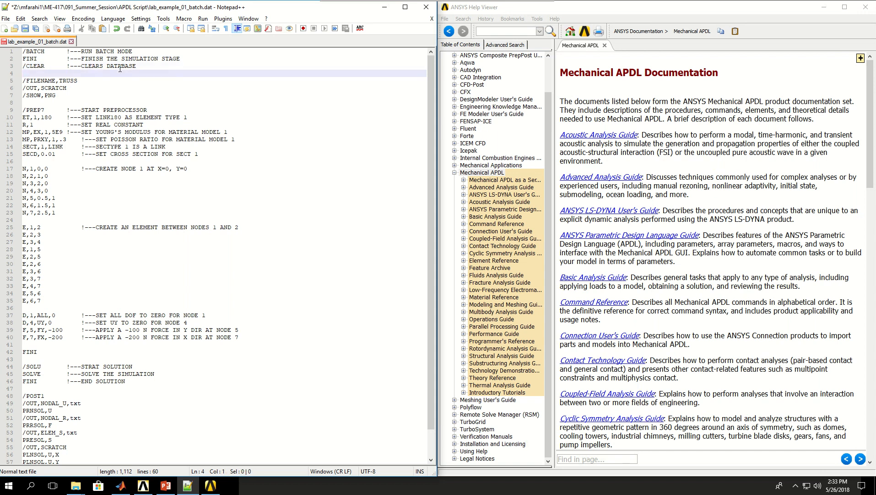
- Comment the /FILENAME line with '!---DEFINE JOB NAME -> TRUSS'
click(55, 81)
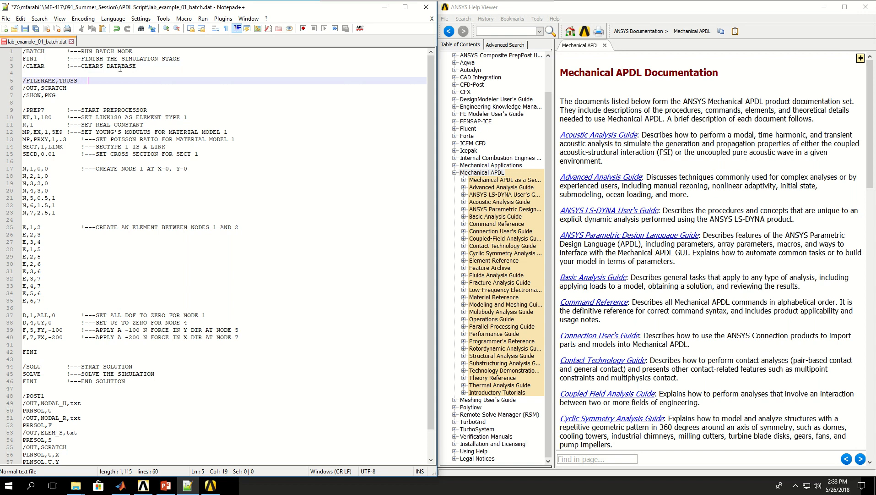
text(!---D)
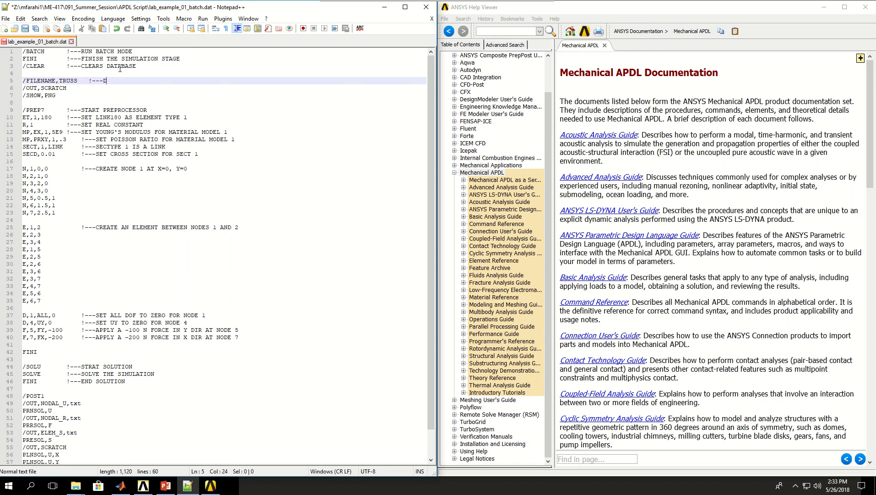
text(EFINE JOB NAME)
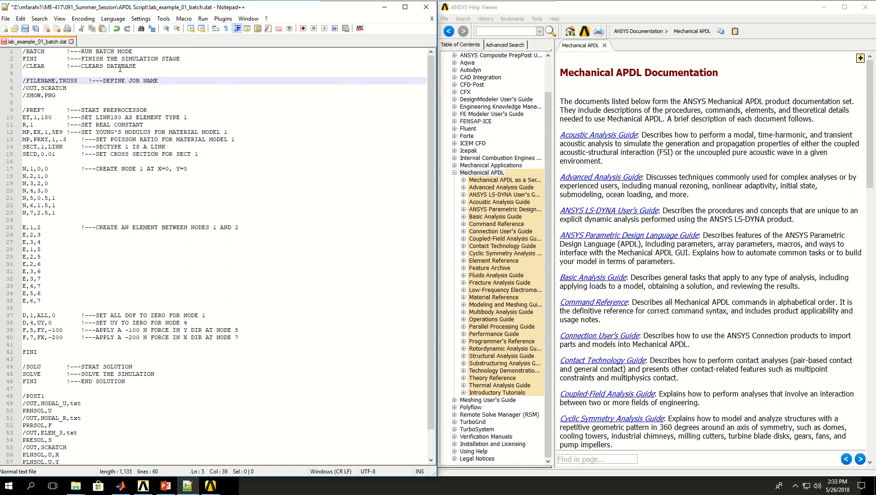
text(-> TRUSS)
click(223, 88)
text(        !)
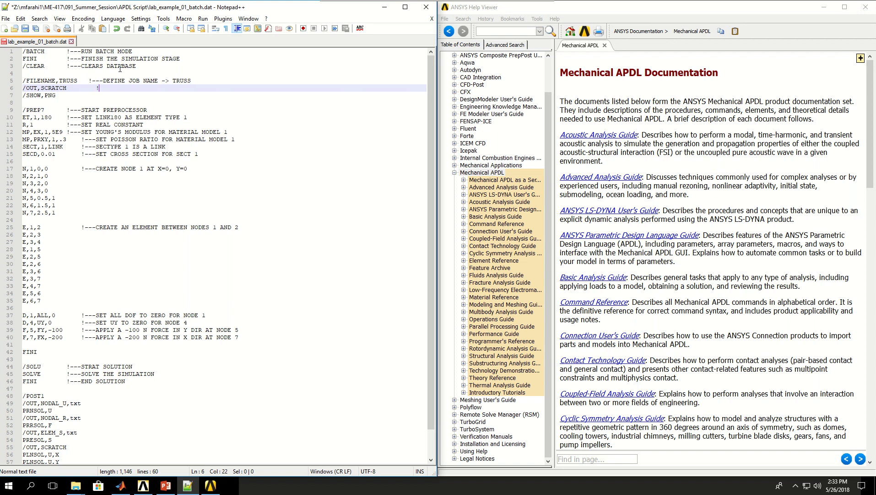
- Comment the /OUT line with '!---OUTPUT PROGRESS INFORMATION IN SCRATCH FILE'
text(---OUTPUT)
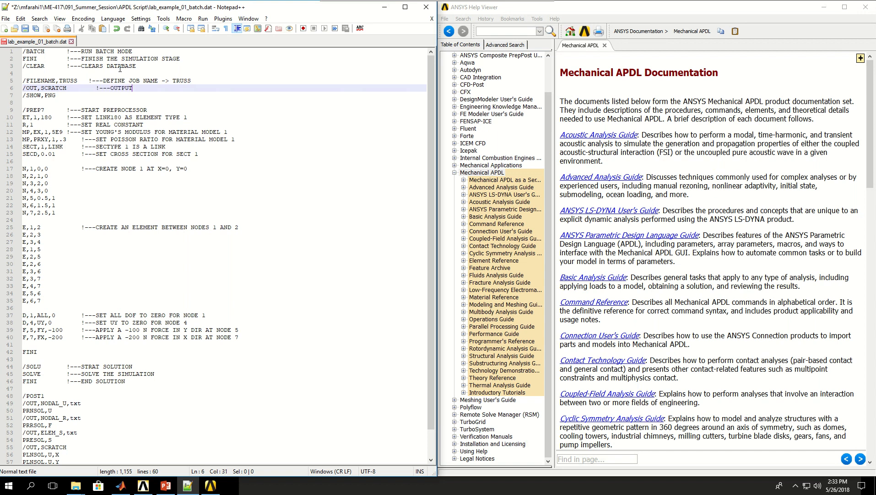
text(PRO)
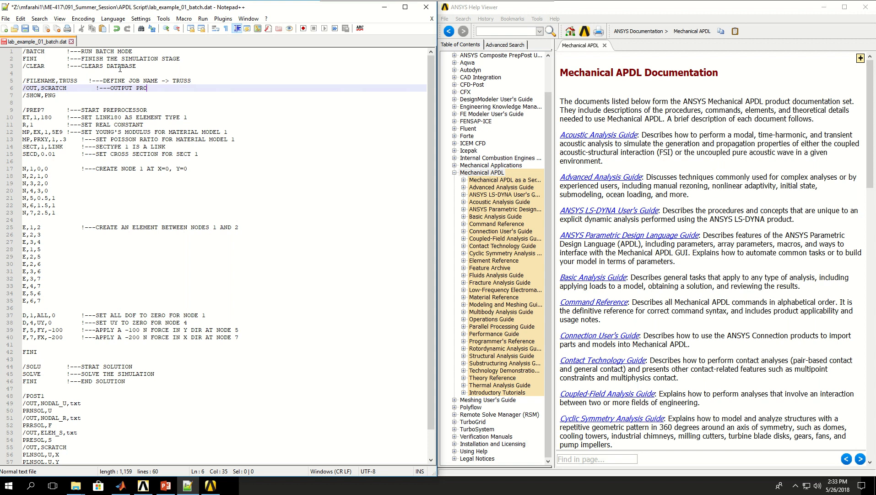
text(GRESS INFORMATION IN S)
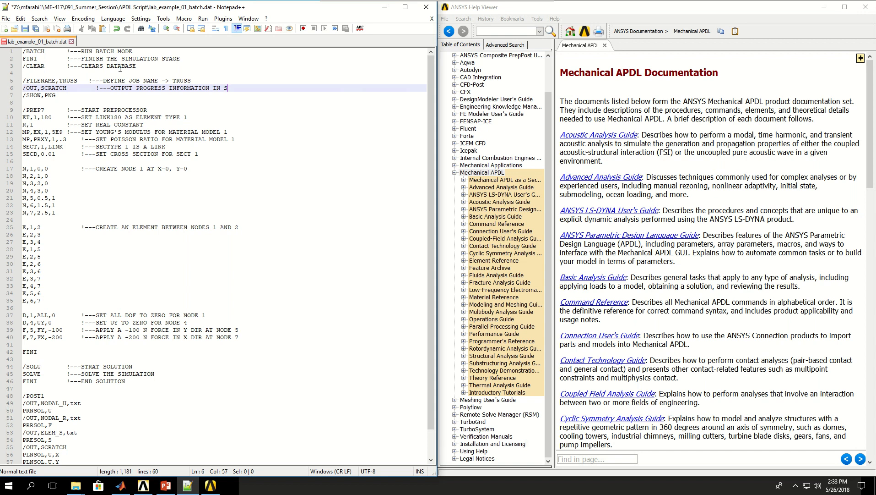
text(CRATCH FILE)
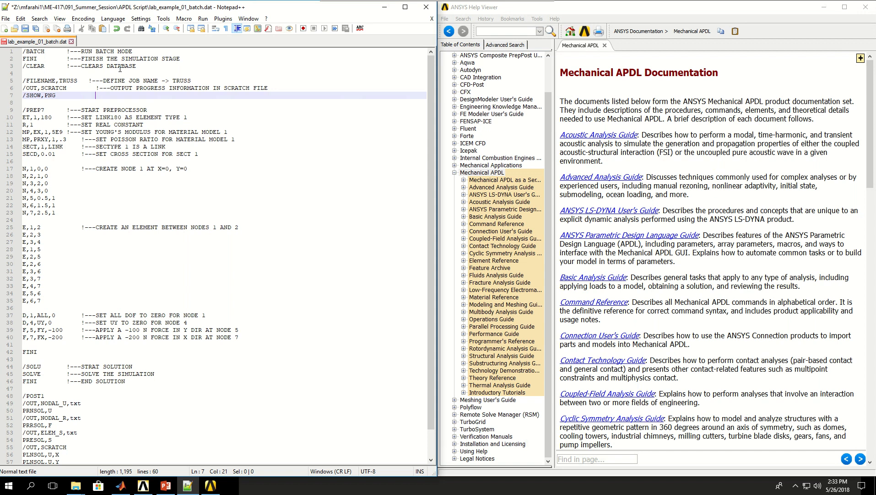
- Comment the /SHOW line with '!---OUTPUT GRAPHICAL INFORMATION IN PNG FILES'
text(!---OUTPUT)
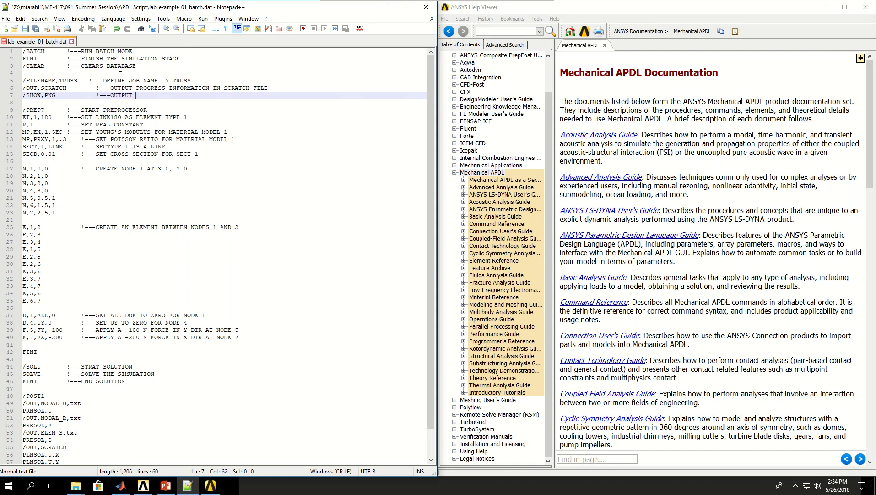
text(GRAPHICAL INFORMATION IN P)
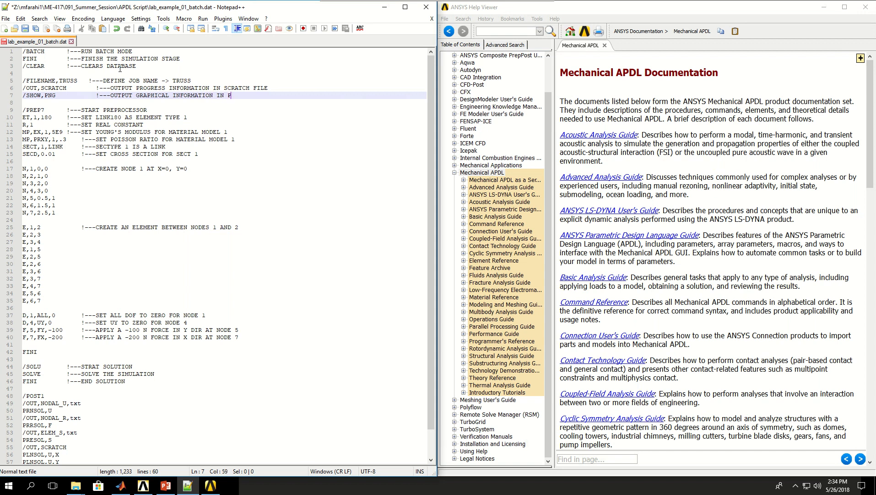
text(NG FILES)
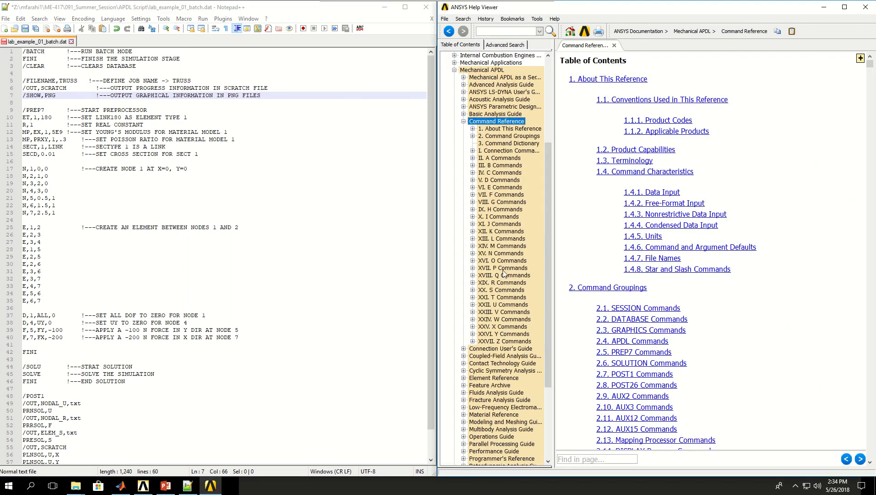
- Open the /SHOW command reference under S Commands and read through it
click(502, 289)
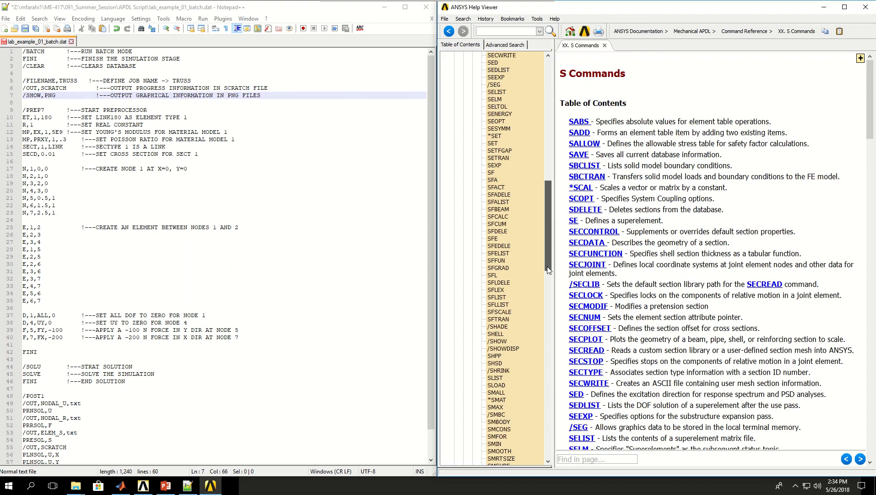
scroll(down, 3)
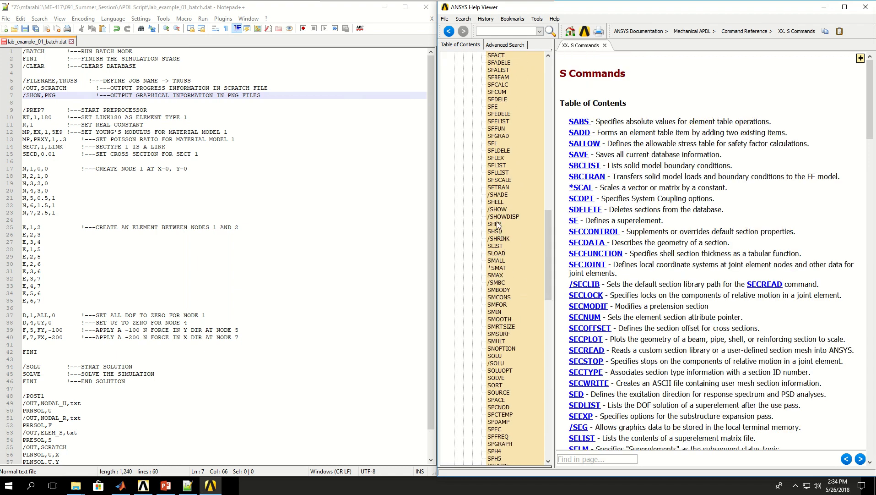
click(497, 208)
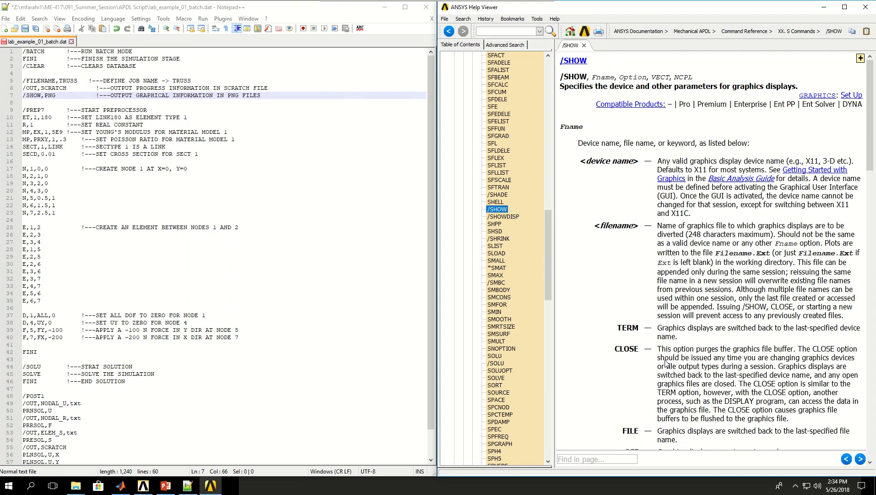
scroll(down, 3)
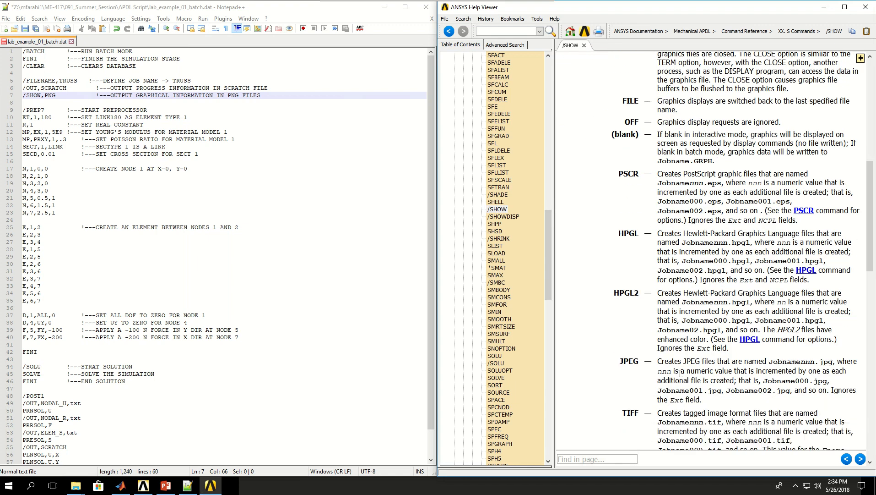
scroll(down, 3)
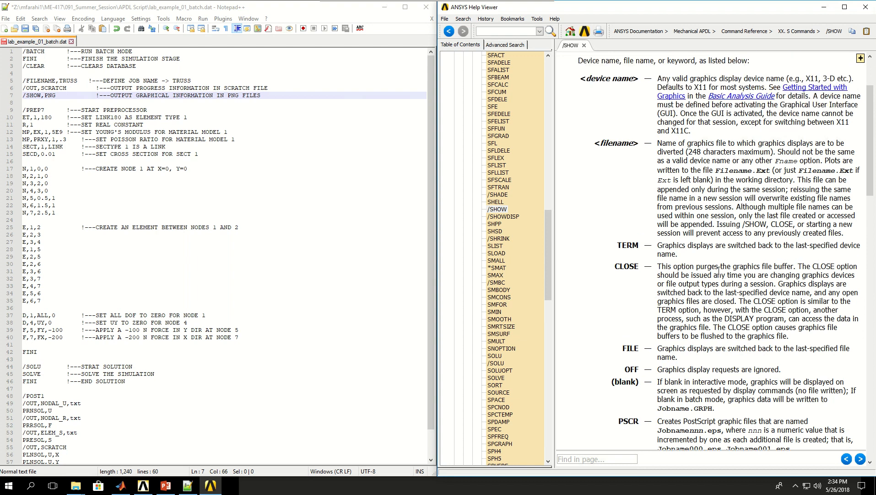
scroll(down, 3)
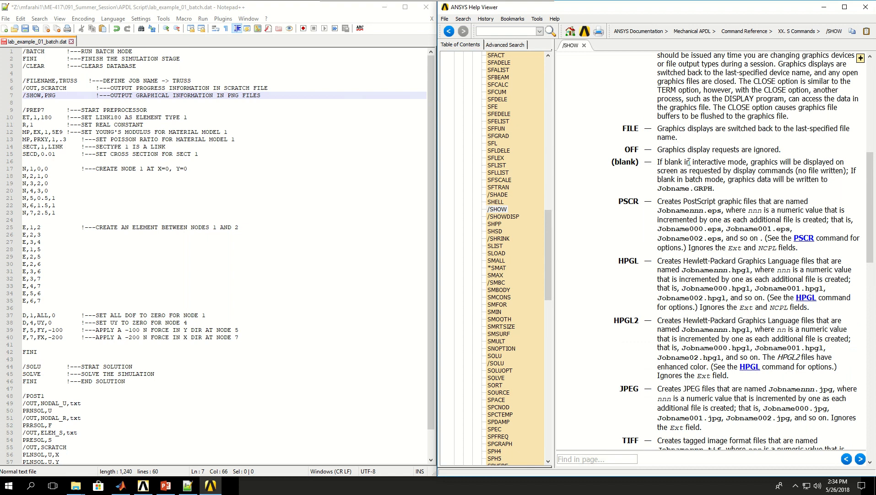
mouse_move(365, 172)
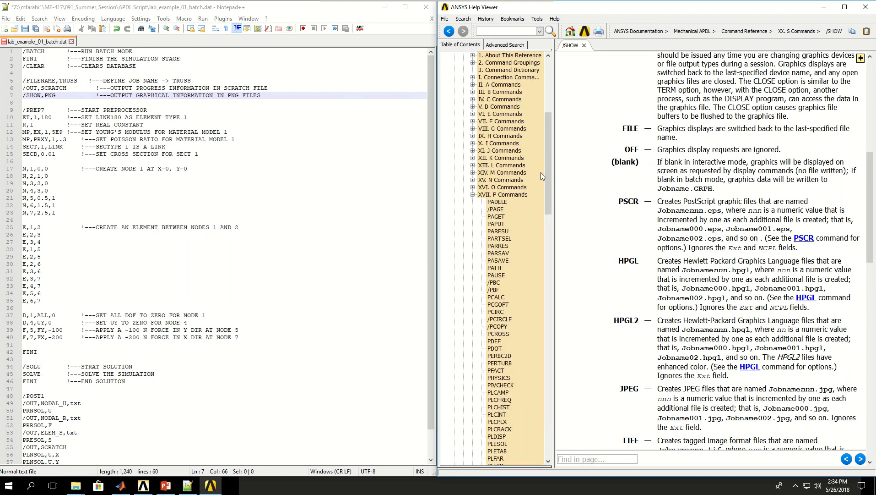
- Scroll the contents to P Commands and open the /PREP7 reference page
scroll(down, 3)
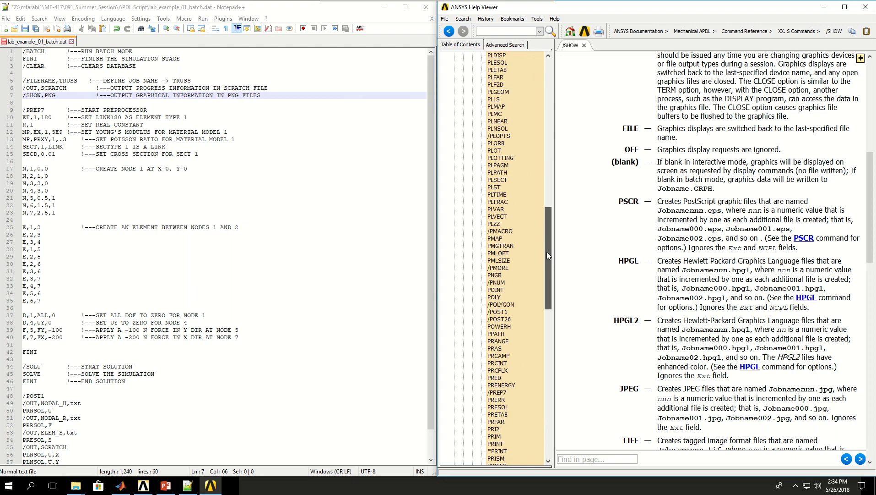
scroll(down, 3)
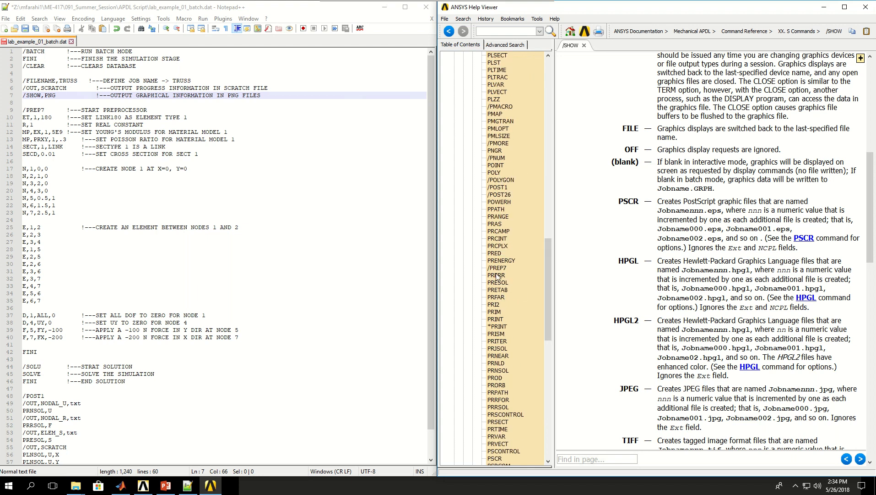
click(497, 267)
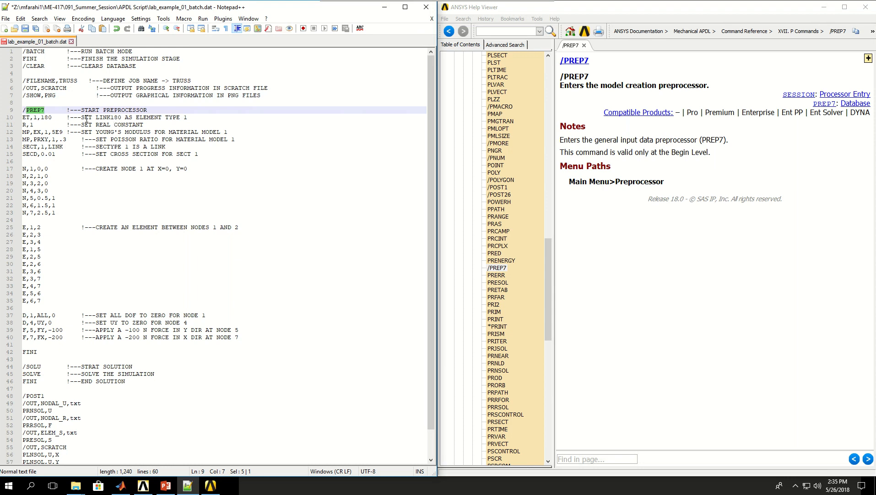
- Look up the ET help for the element-type line, then move to the Young's modulus line
click(87, 117)
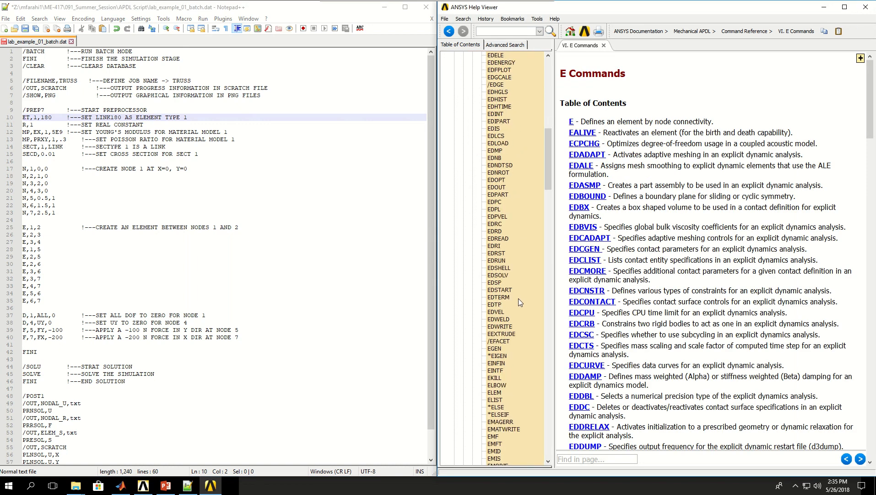
scroll(down, 3)
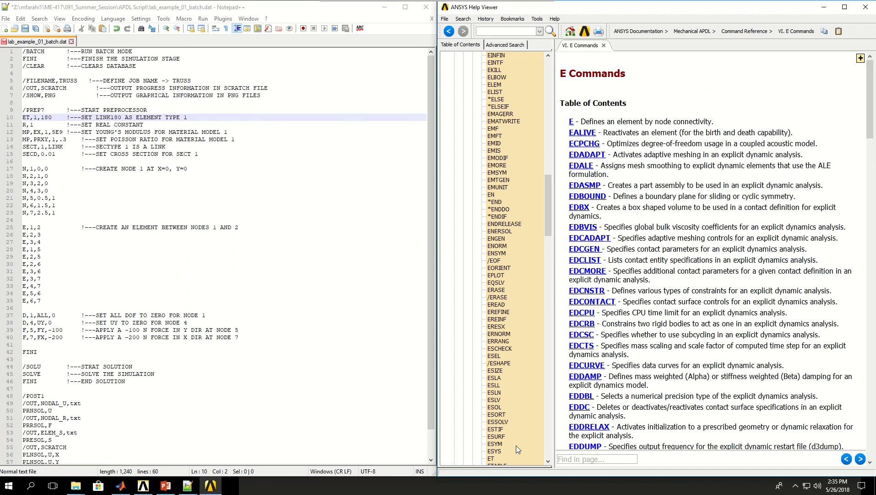
click(490, 458)
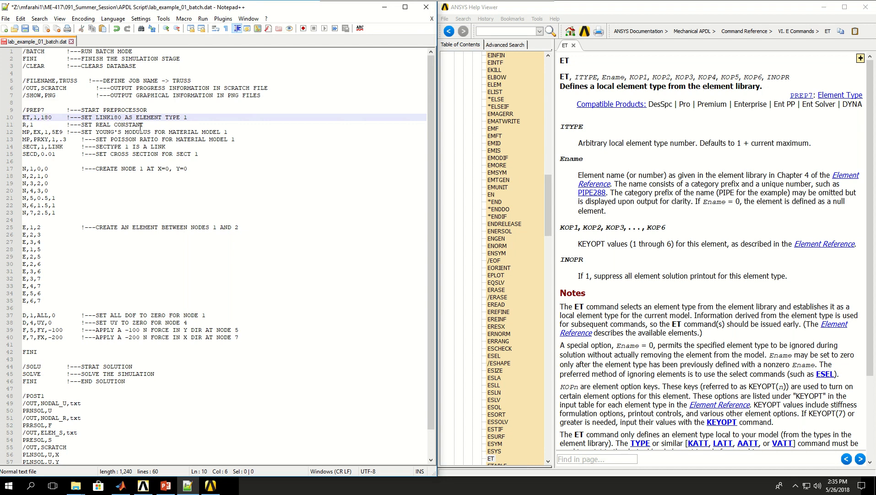
click(142, 124)
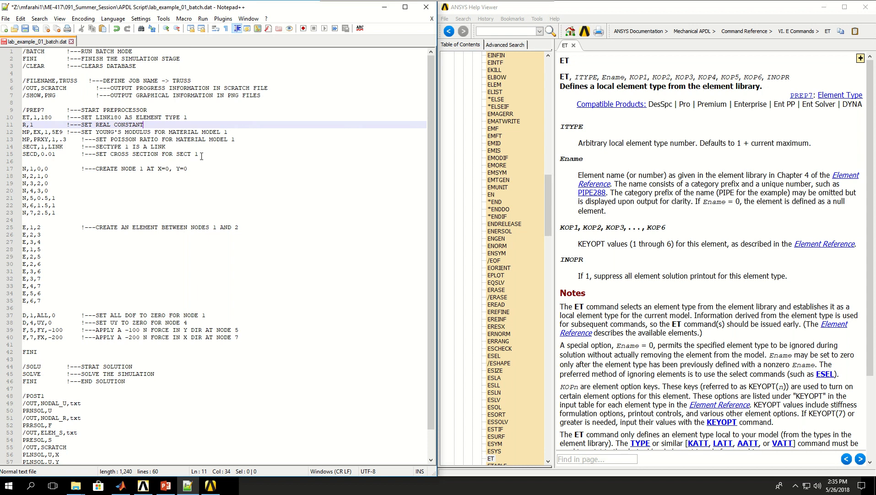
click(28, 132)
text(2E11)
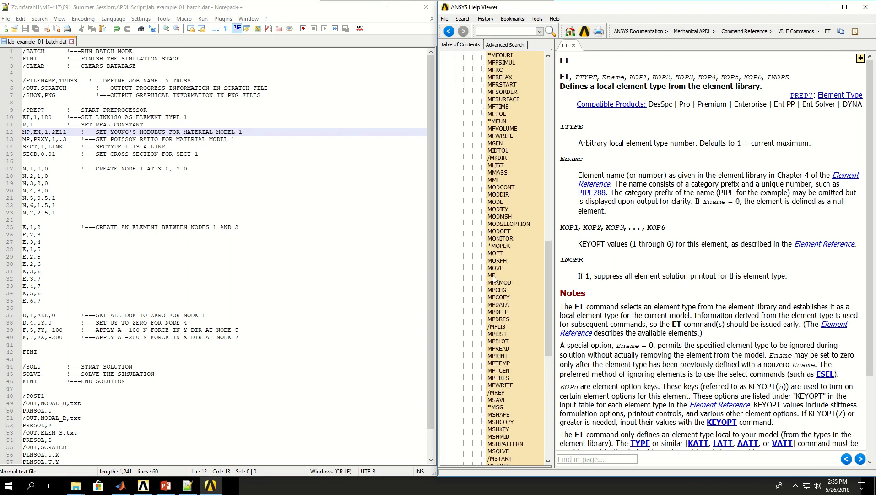
- Open the MP command help and highlight the EX elastic moduli entry
click(492, 275)
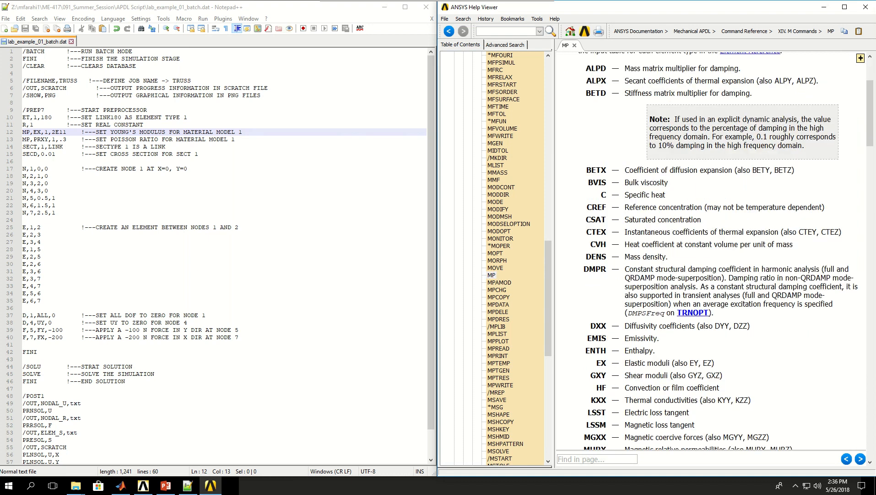
scroll(down, 3)
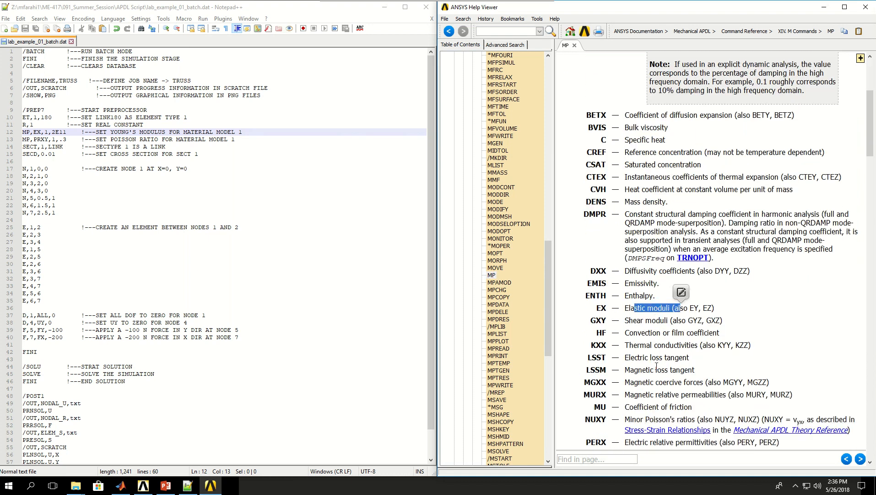
scroll(down, 3)
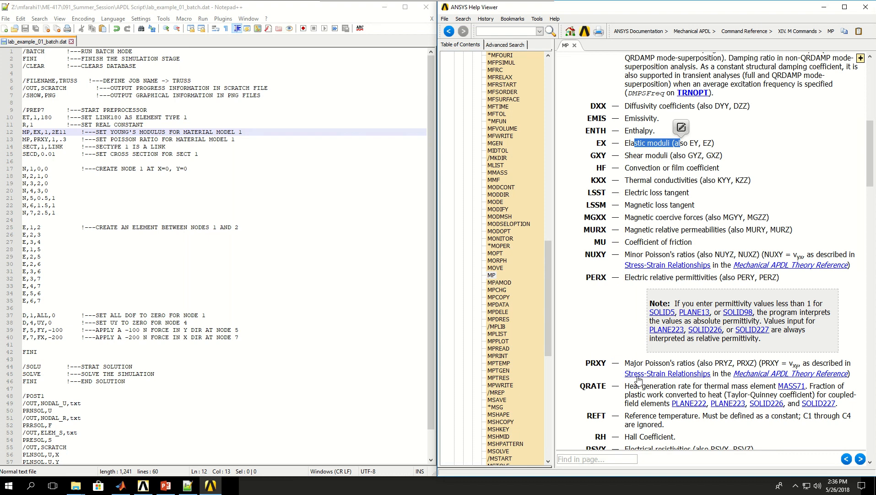
double_click(677, 362)
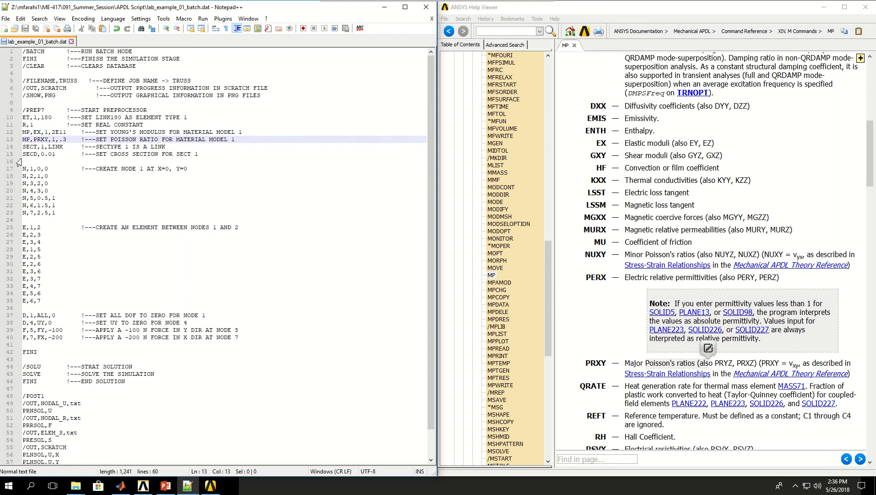
- Select the script's section type line and open the SECTYPE reference under S Commands
click(35, 146)
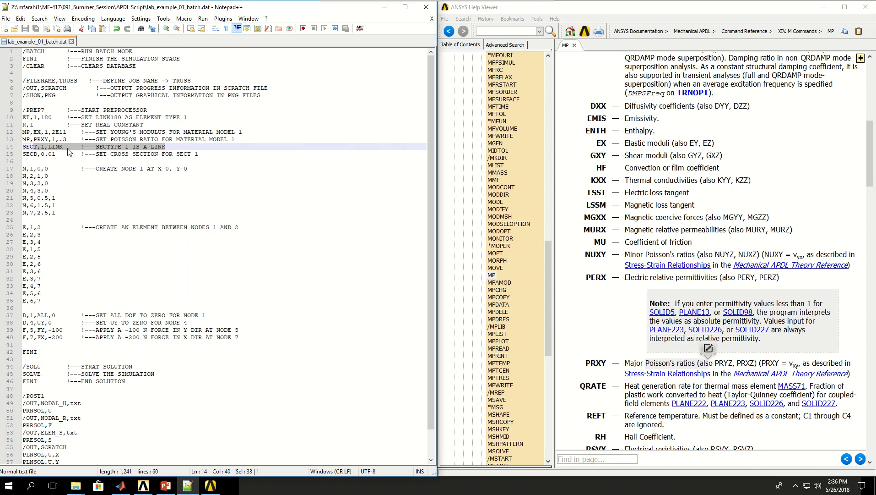
mouse_move(558, 295)
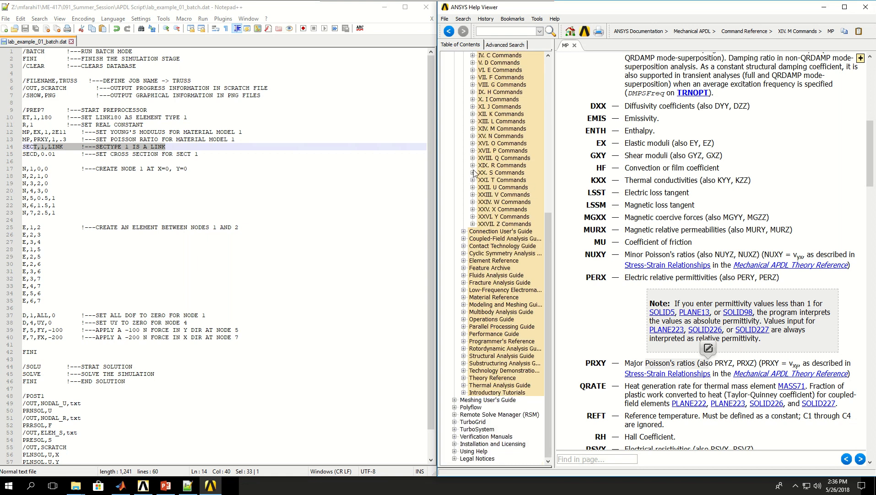
click(472, 172)
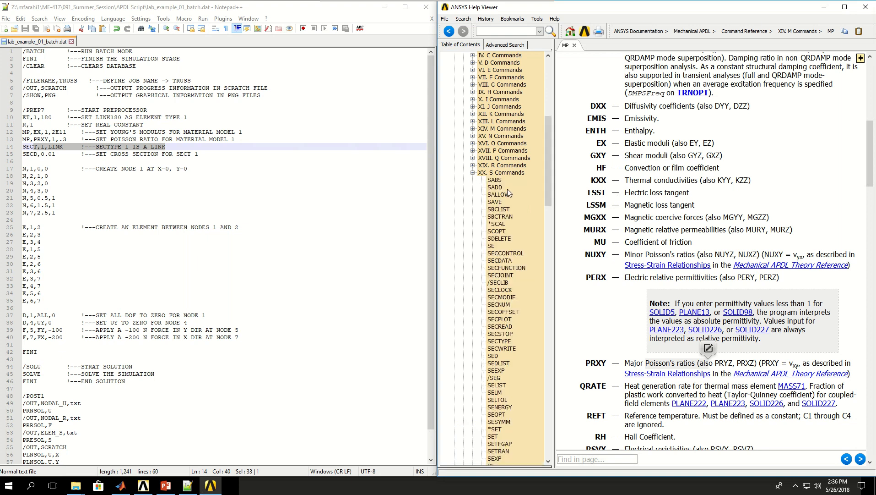
scroll(down, 3)
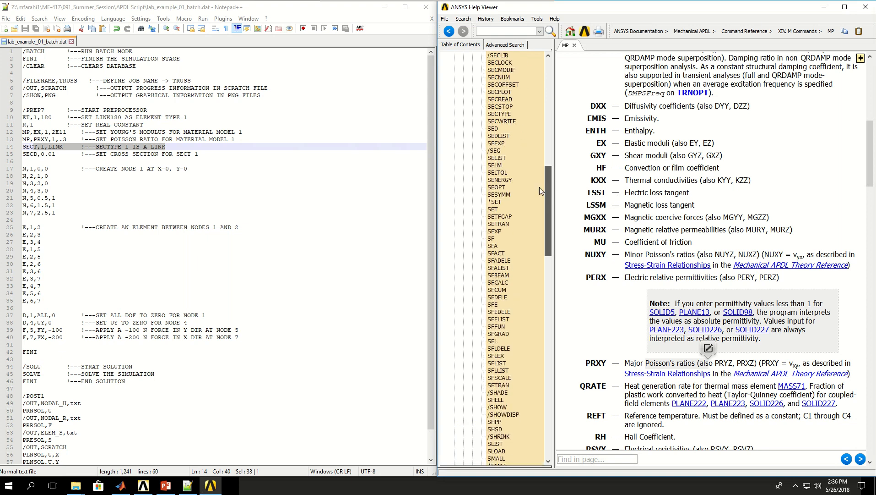
click(499, 121)
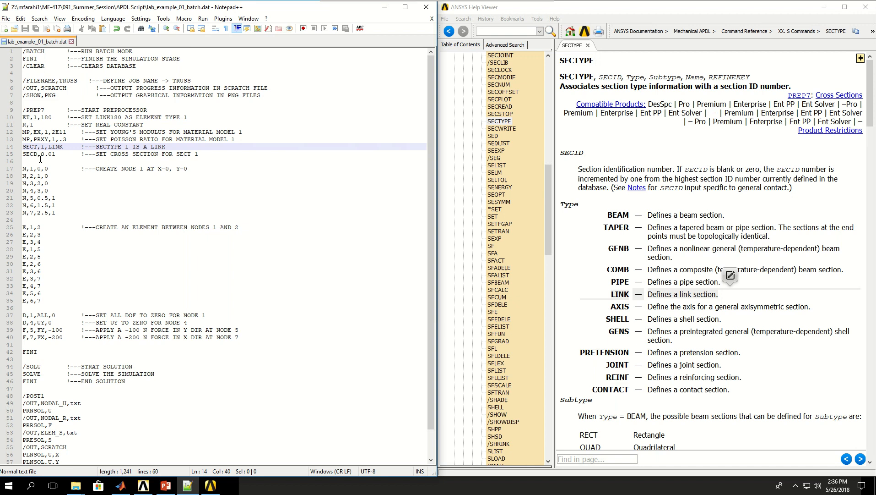
- Open the SECDATA help for the cross-section line and highlight the LINK area value VAL1
click(33, 154)
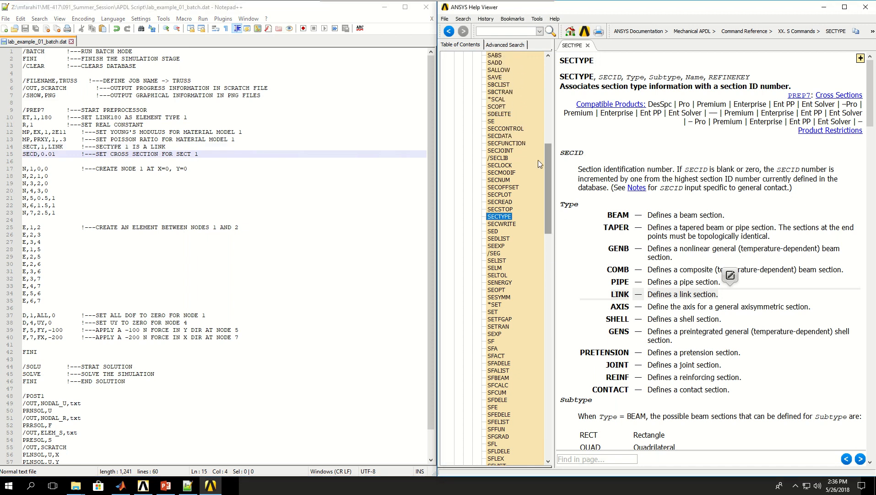
click(499, 135)
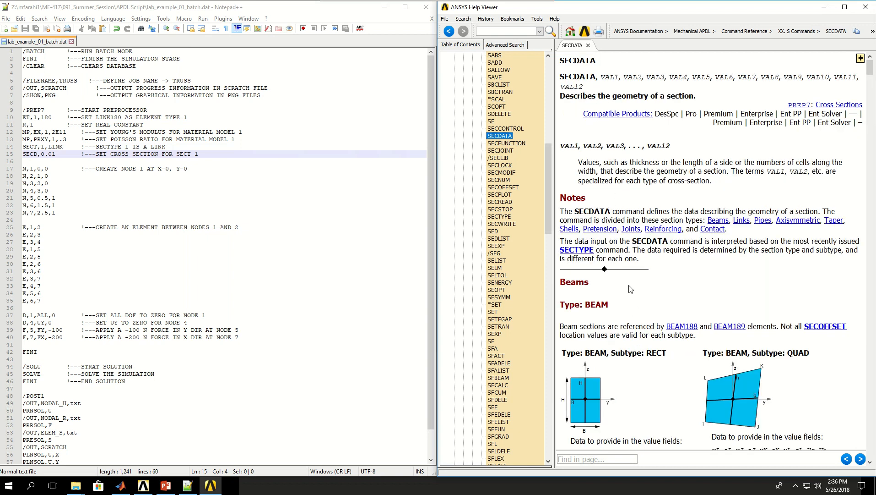
scroll(down, 3)
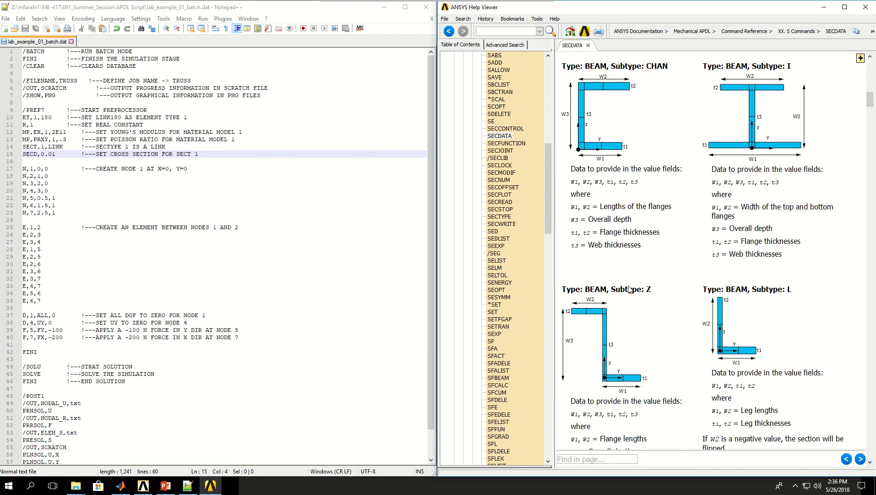
scroll(down, 3)
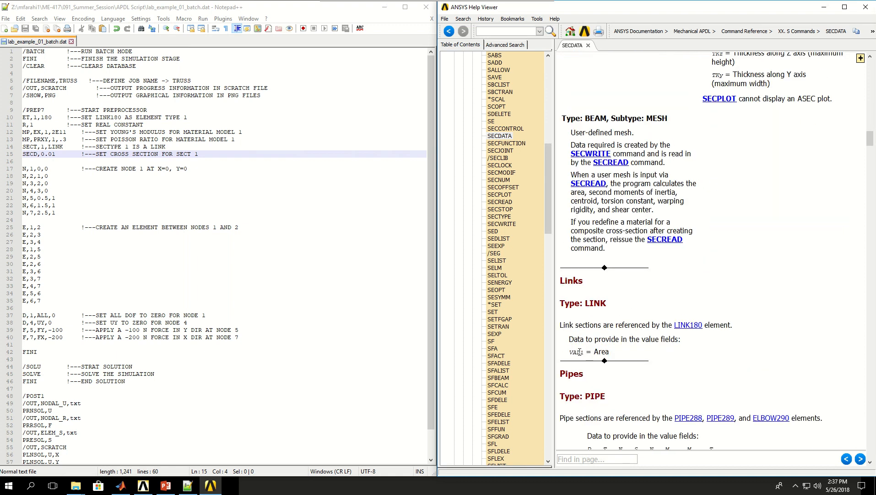
double_click(591, 351)
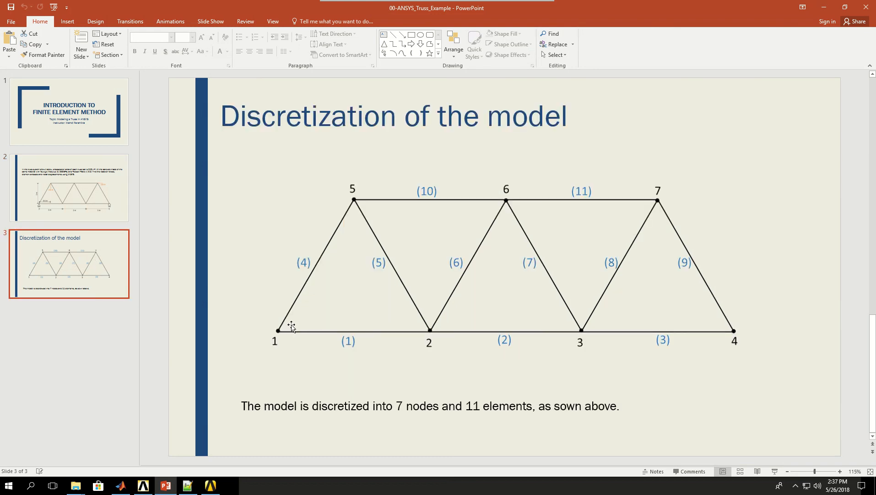
mouse_move(467, 355)
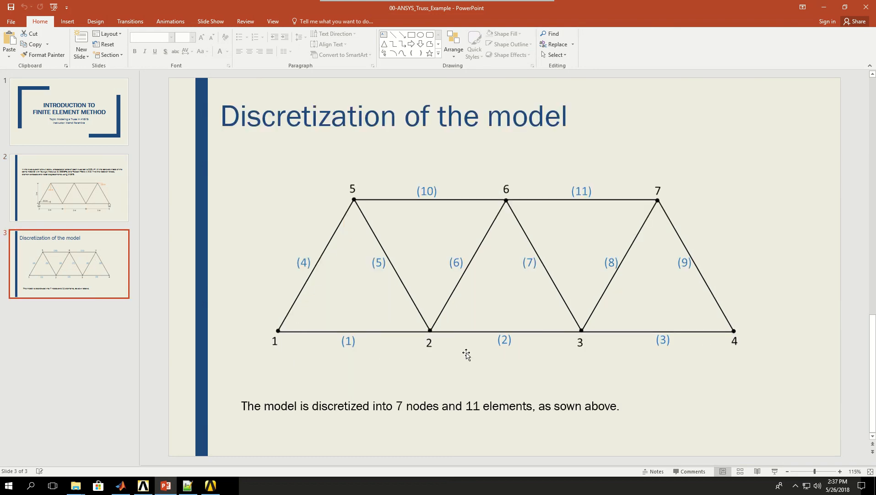
mouse_move(436, 335)
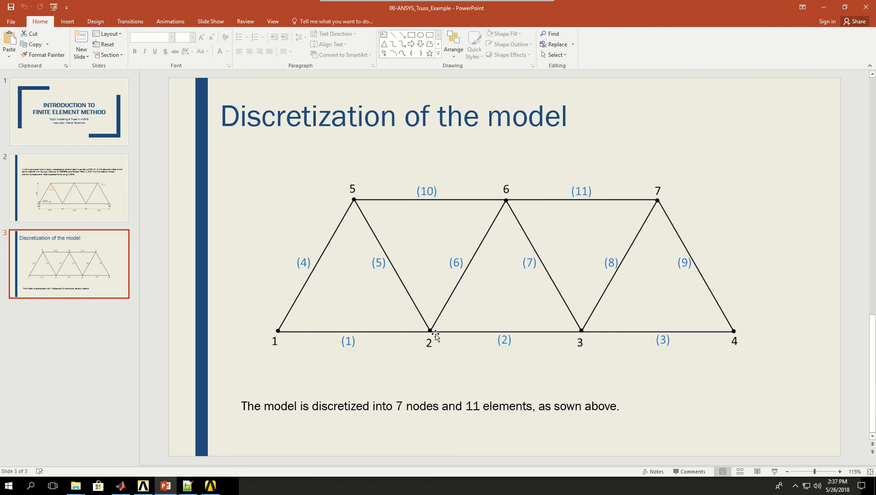
mouse_move(799, 24)
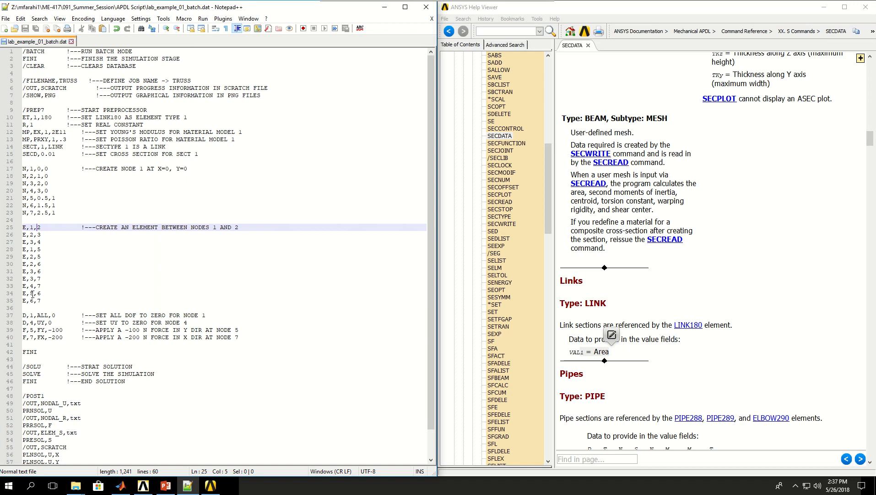
- Scroll to the Discretization of the model slide with 7 nodes and 11 elements
scroll(down, 3)
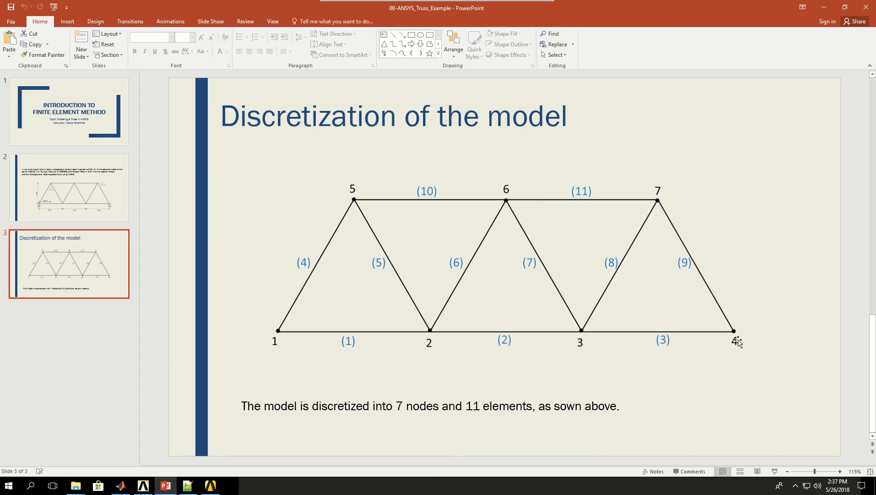
mouse_move(273, 335)
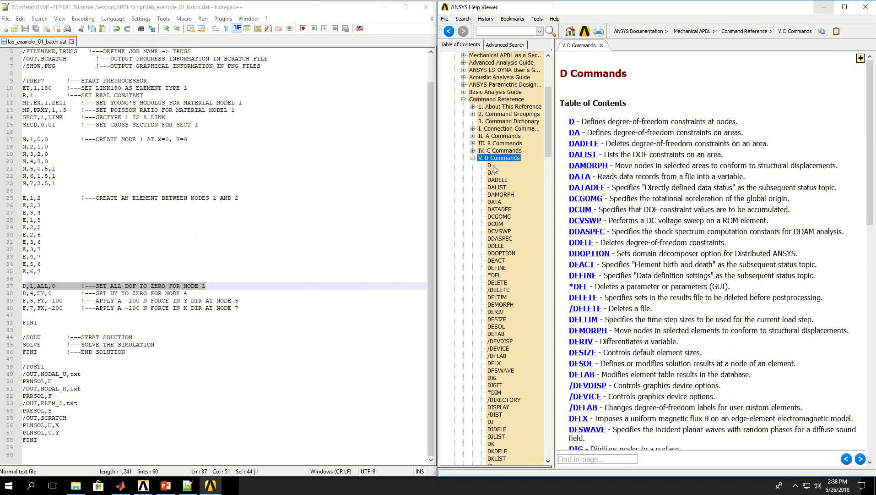
- Open the D command help for the script's D,1,ALL,0 constraint line
click(489, 166)
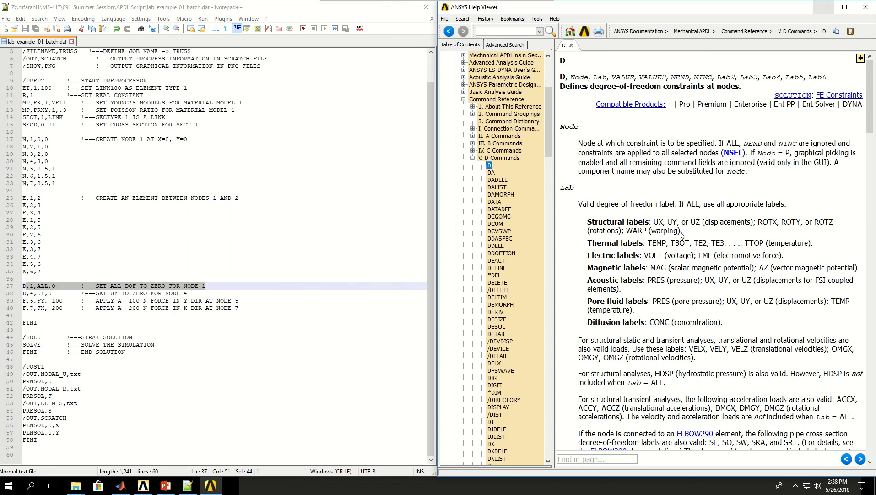
mouse_move(63, 291)
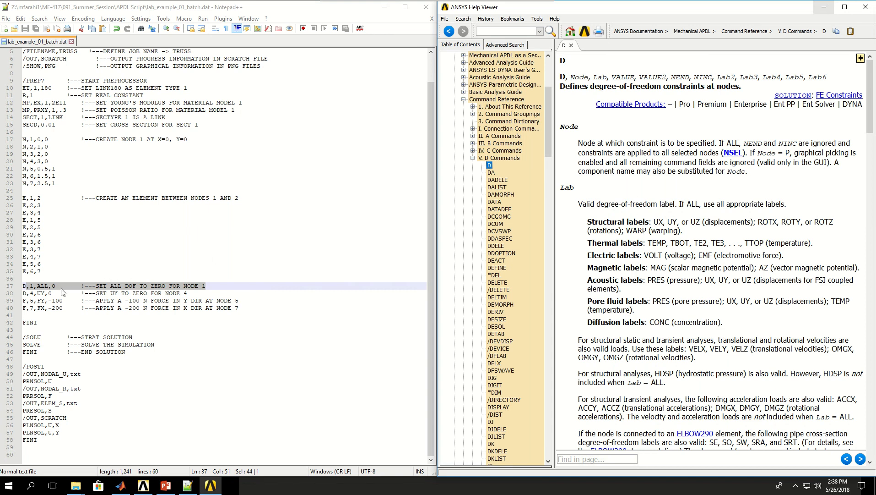
click(42, 286)
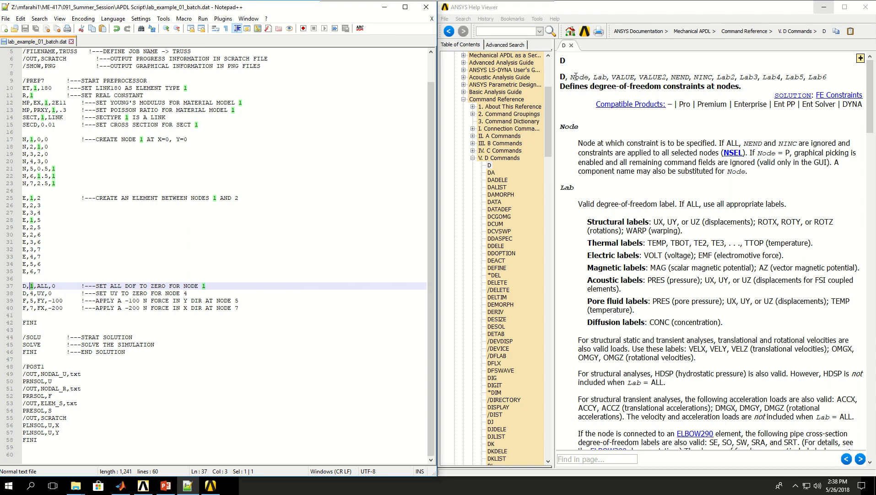
mouse_move(568, 101)
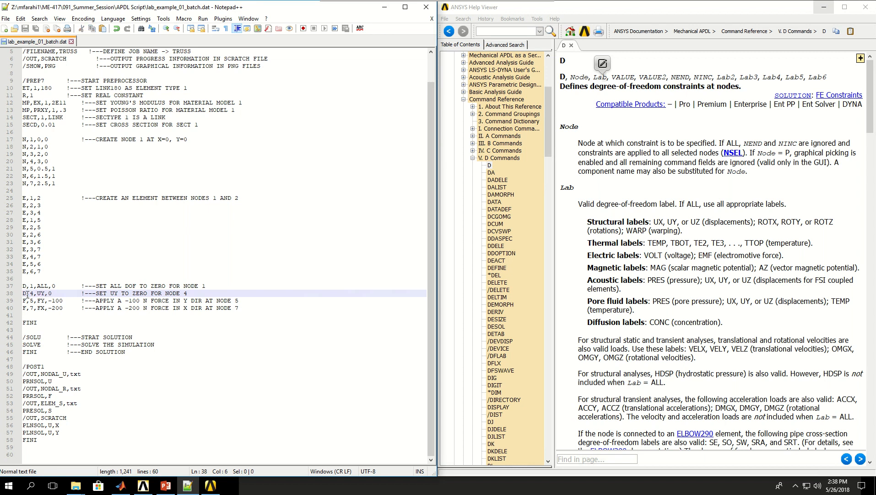
click(40, 292)
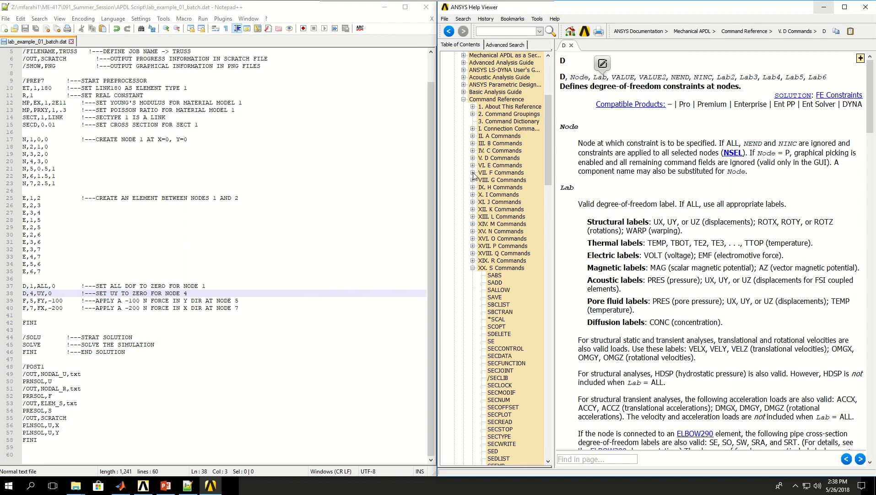
- Open the F nodal force reference, then return to the batch script in Notepad++
click(474, 172)
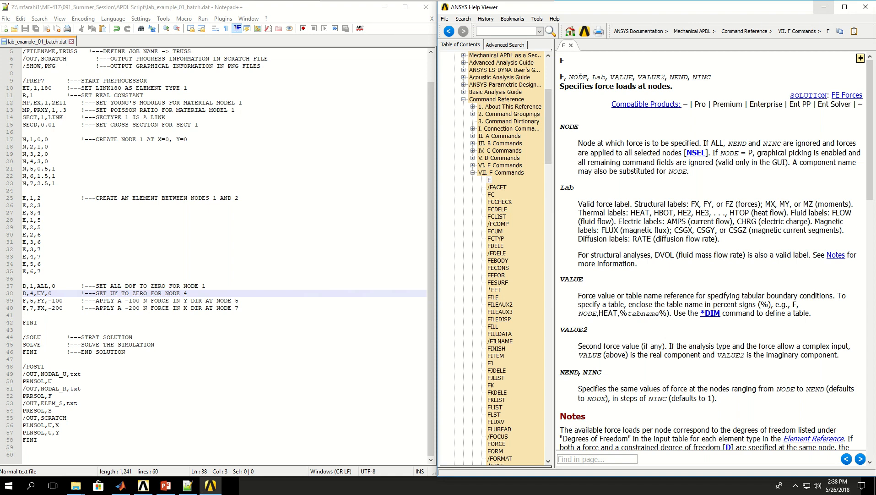
mouse_move(416, 337)
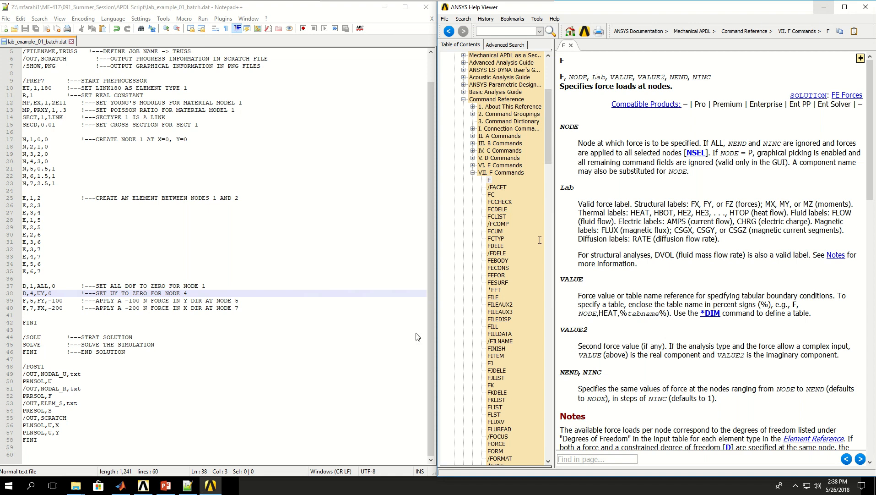
mouse_move(418, 337)
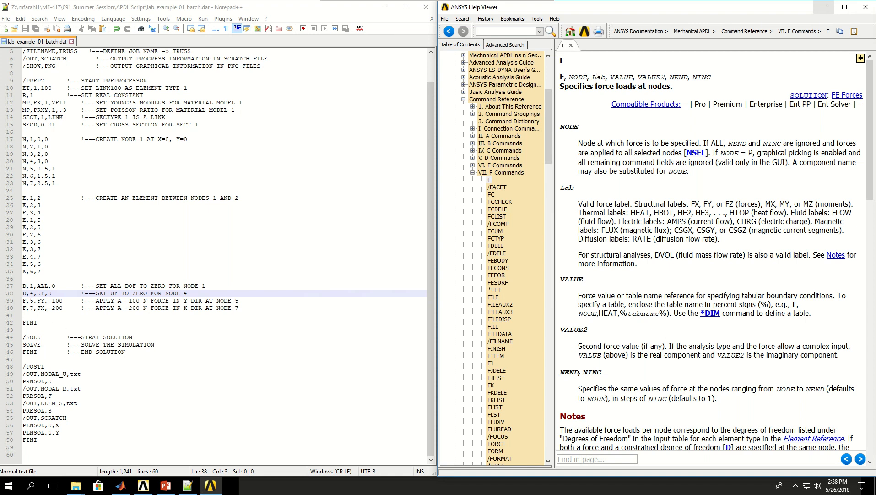
click(165, 485)
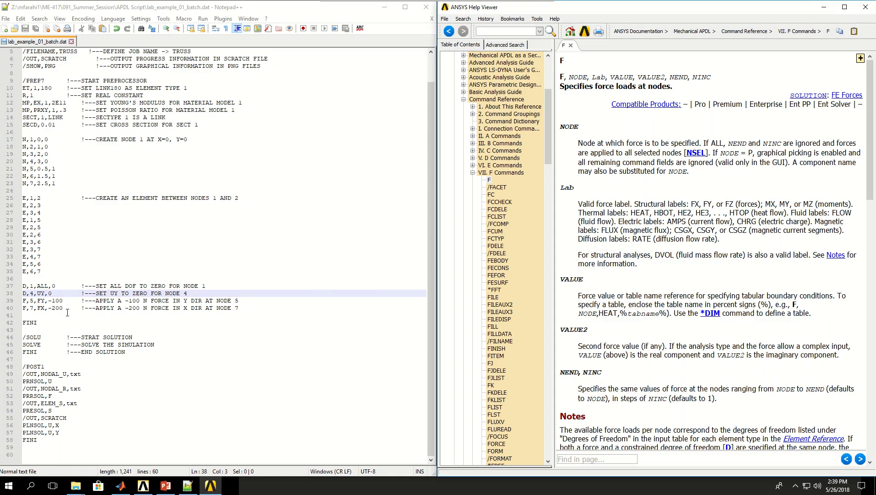
click(165, 484)
text(        !---P)
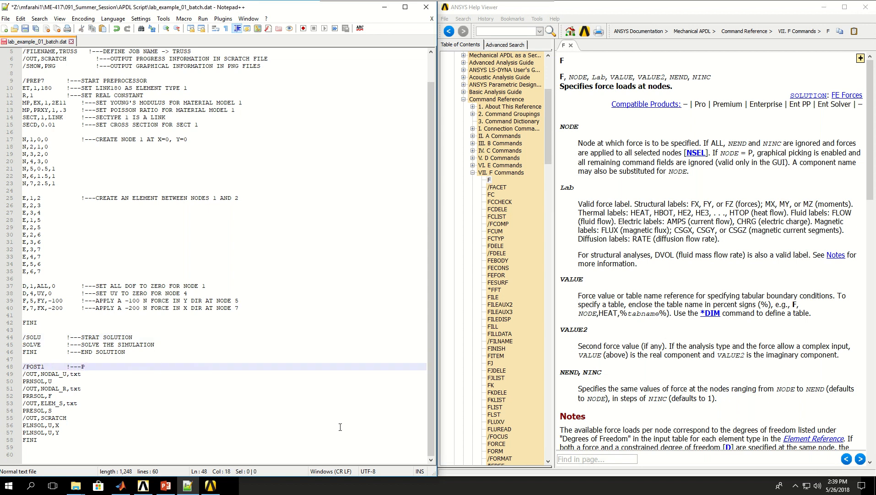
- Comment /POST1 as post processing and line 49 as '!---OUTPUT NEXT INFORMAITON IN NODAL_U.txt'
text(OST PROCESSING)
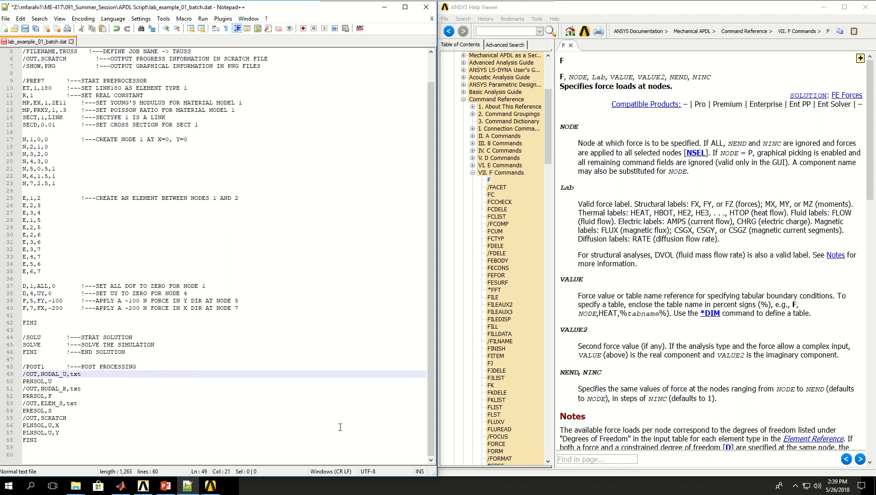
text(!---OUTPUT)
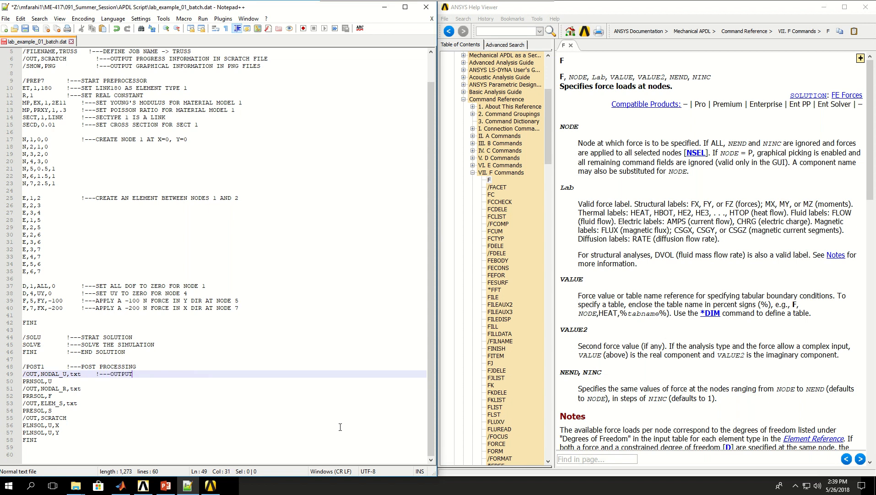
text(NEXT)
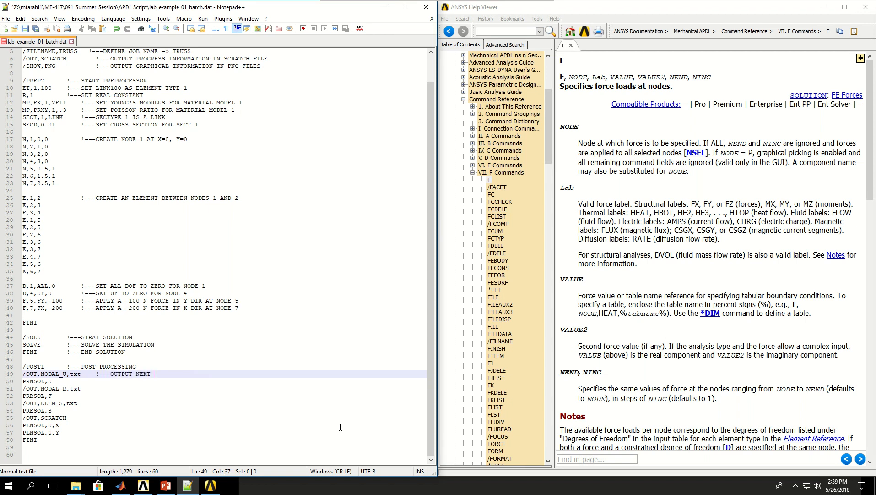
text(INF)
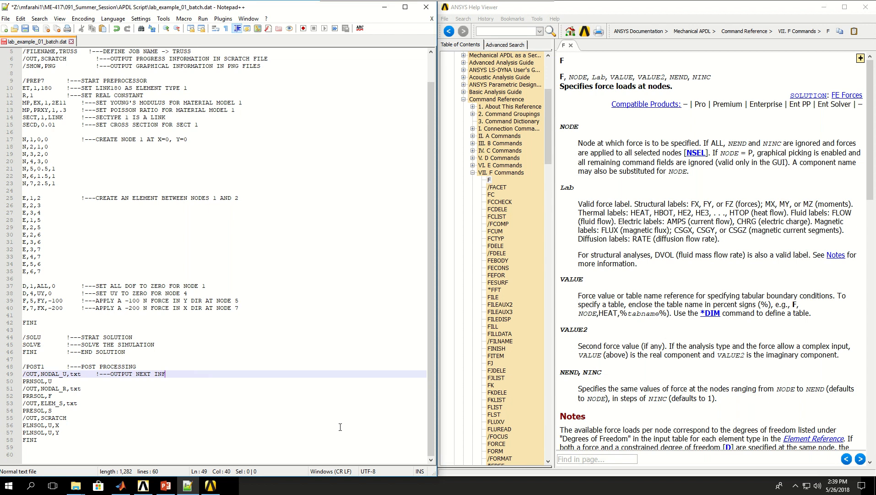
text(ORMAITON)
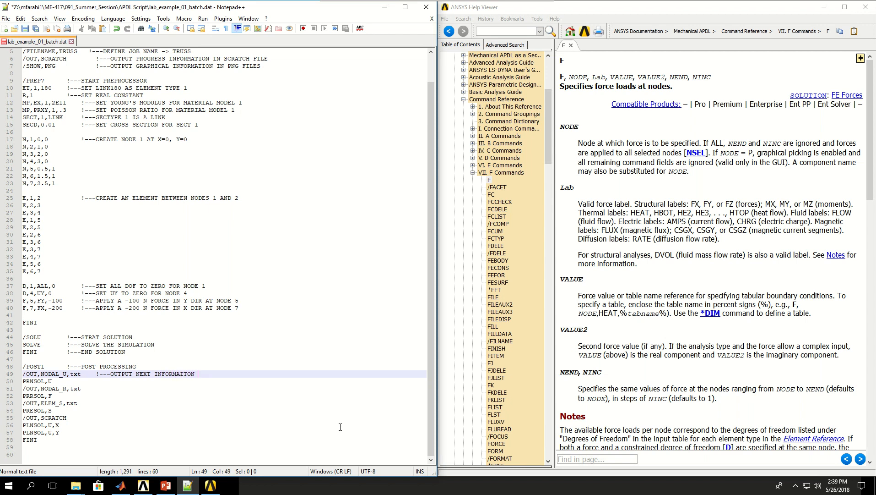
text(IN NODAL_U.tc)
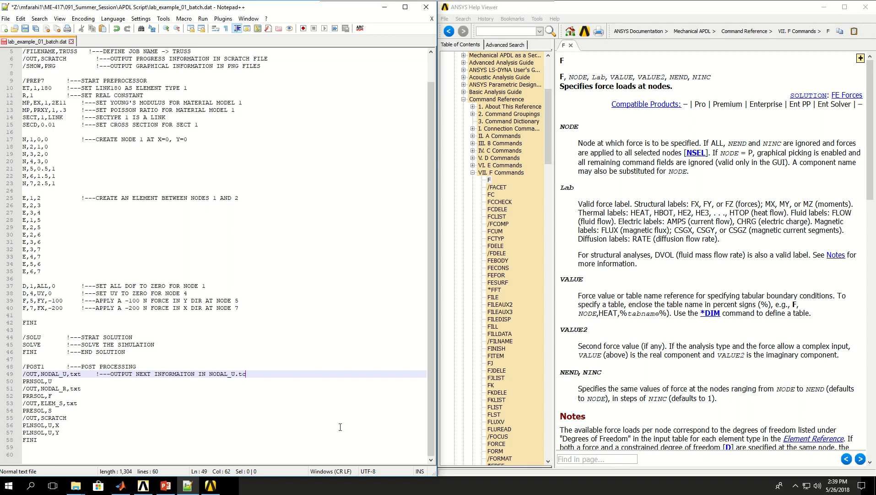
text(t)
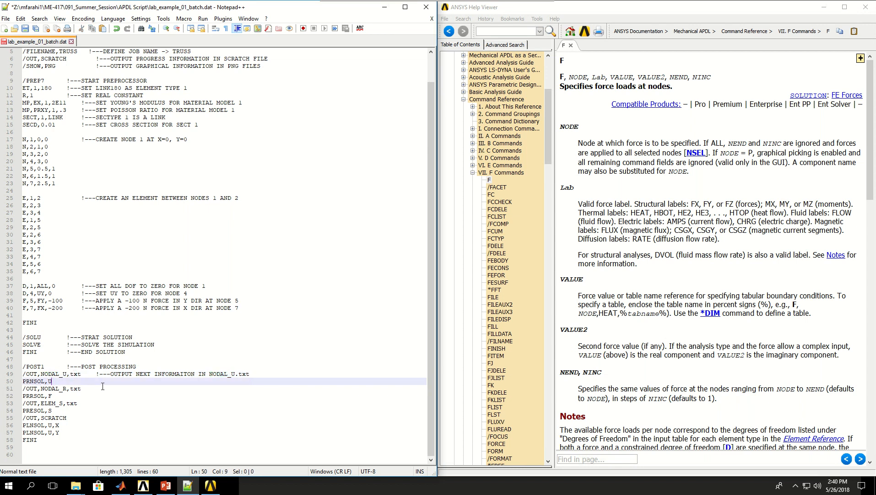
mouse_move(168, 409)
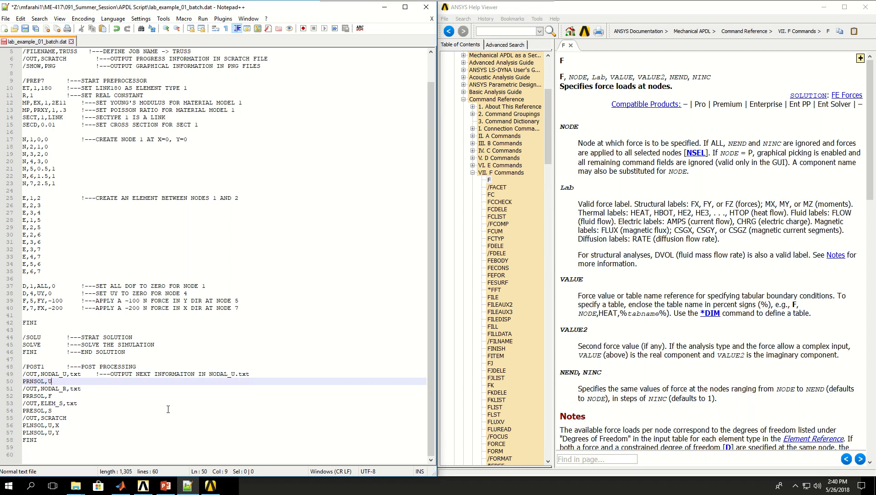
- Comment the PRNSOL,U line with '!---PRINT NODAL DISPLACEMENT'
text(!---PRINT)
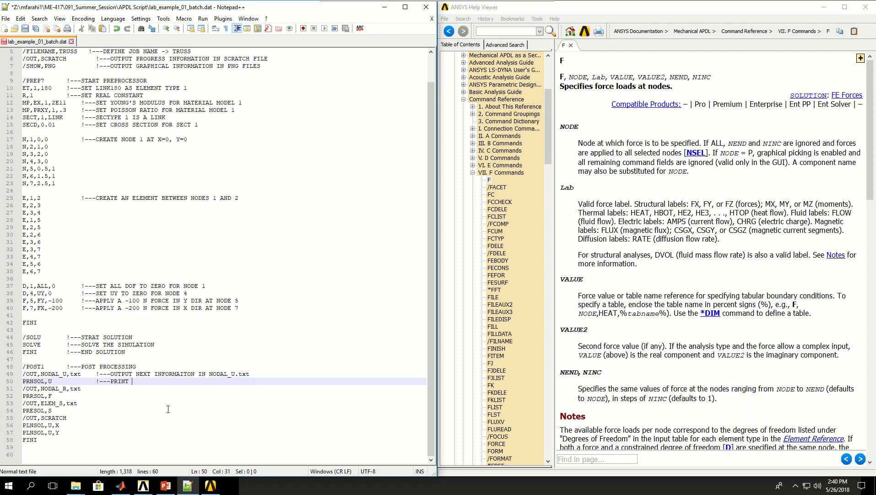
text(NODAL DISP)
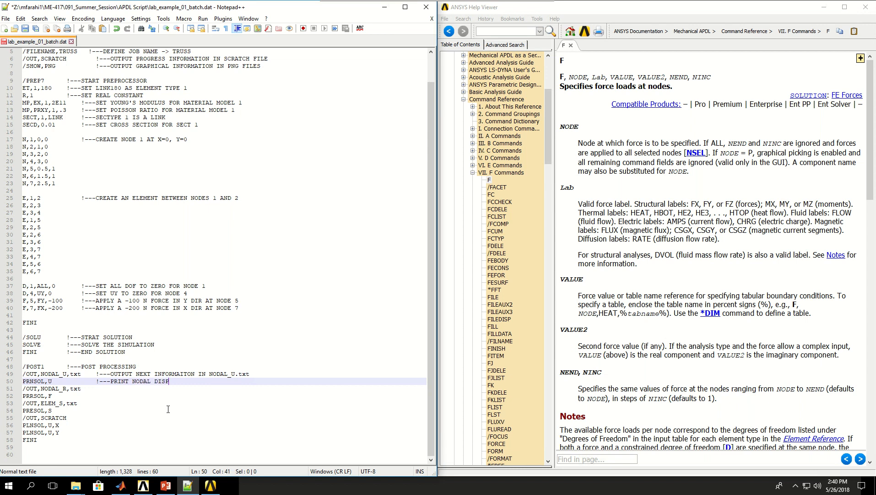
text(LACEMENT)
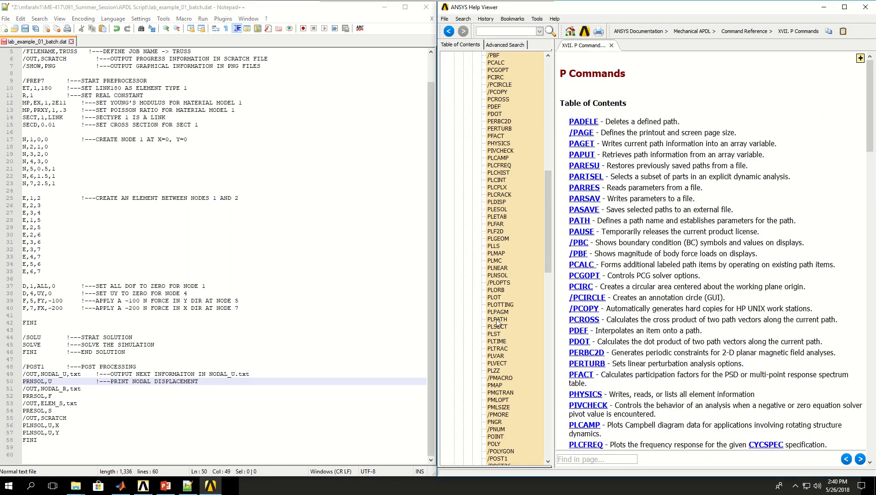
scroll(down, 3)
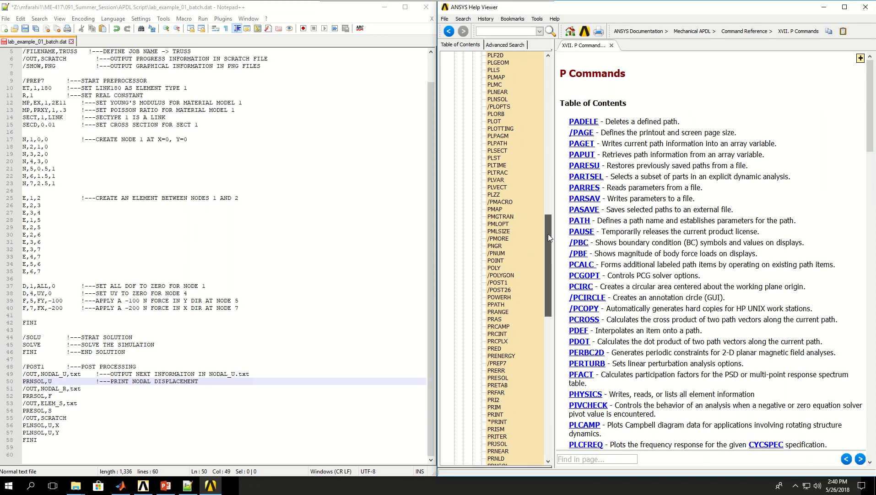
- Find PRNSOL in the P Commands list and open its reference page
scroll(down, 3)
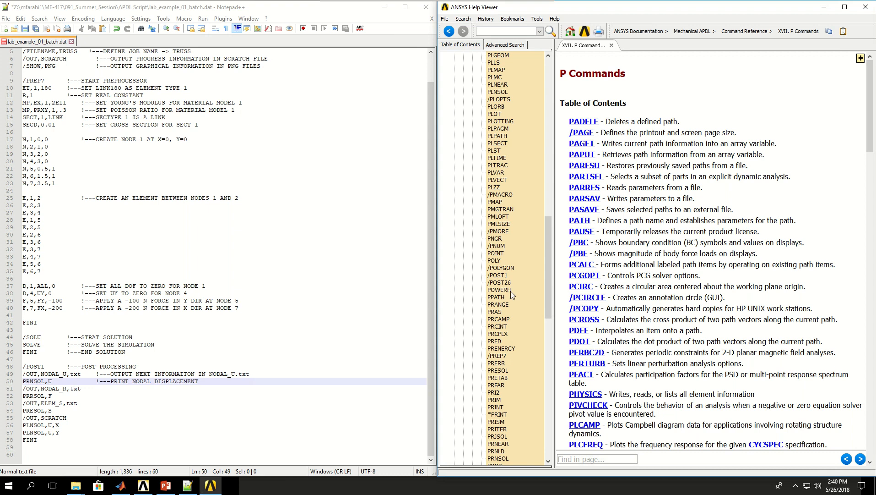
scroll(down, 3)
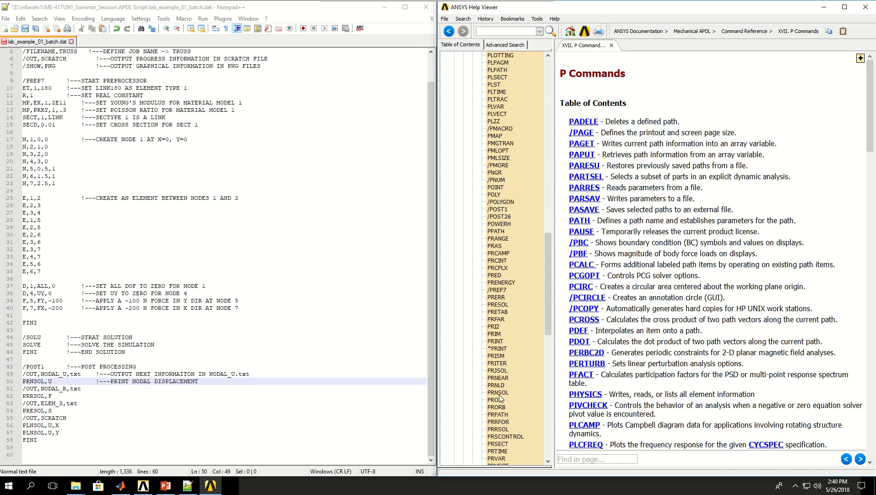
click(497, 391)
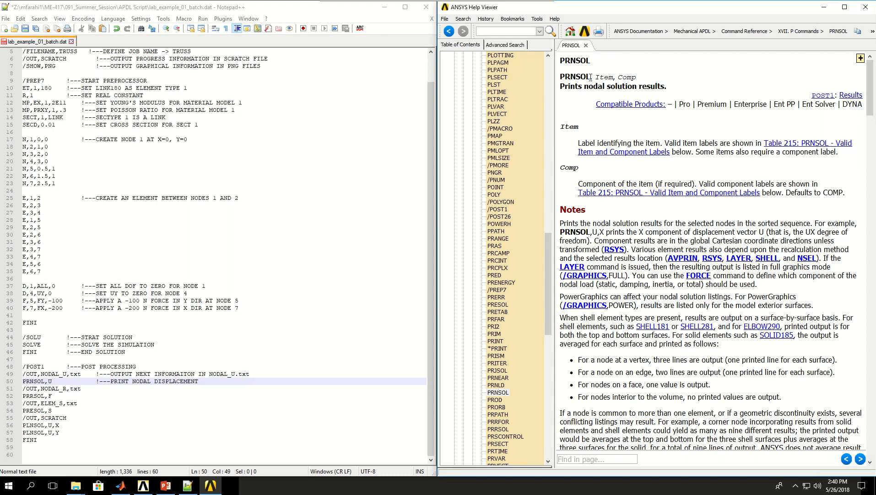
mouse_move(615, 87)
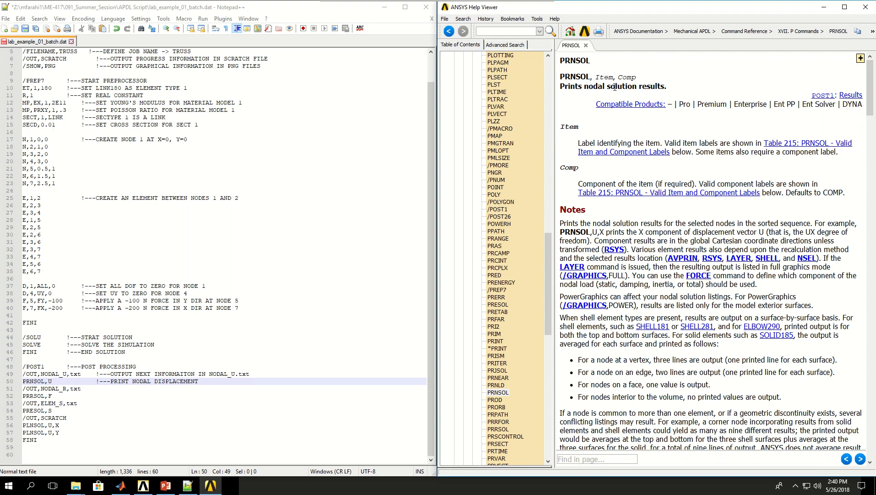
mouse_move(776, 139)
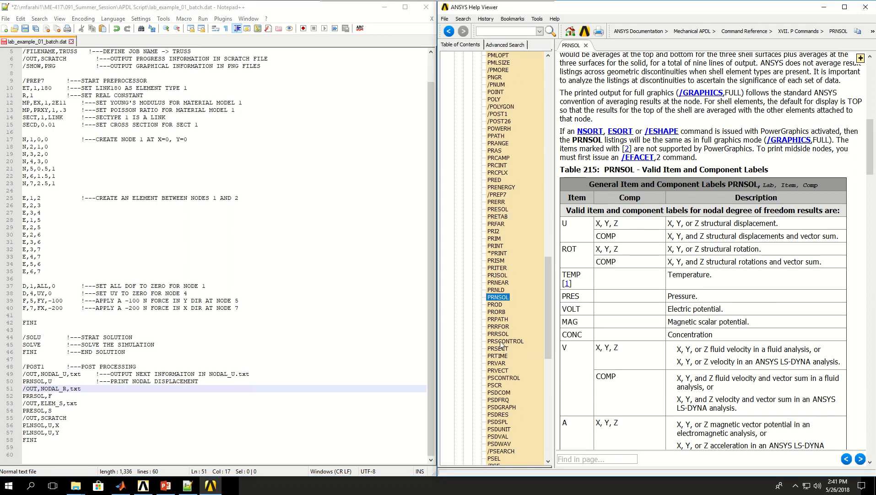
- Comment PRRSOL,F as '!---PRINT REACTION FORCES' and /OUT,ELEM_S as outputting the next result
click(498, 334)
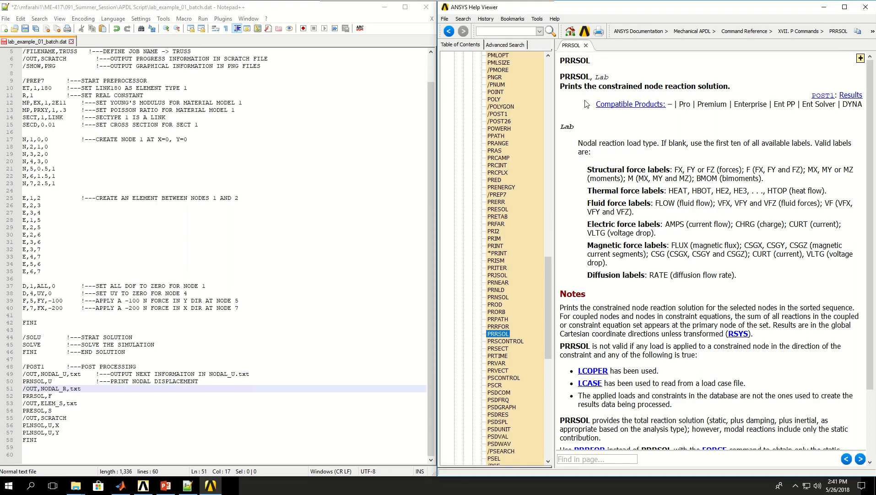
mouse_move(656, 96)
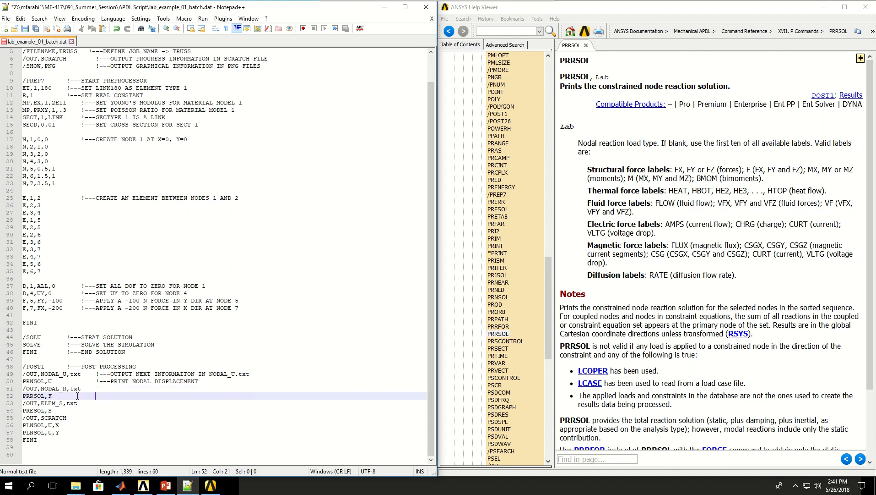
text(!---PI)
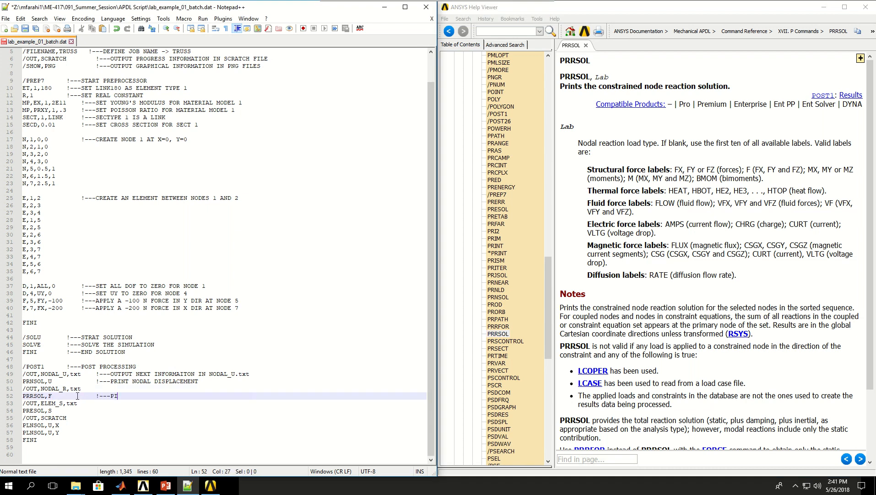
text(RINT)
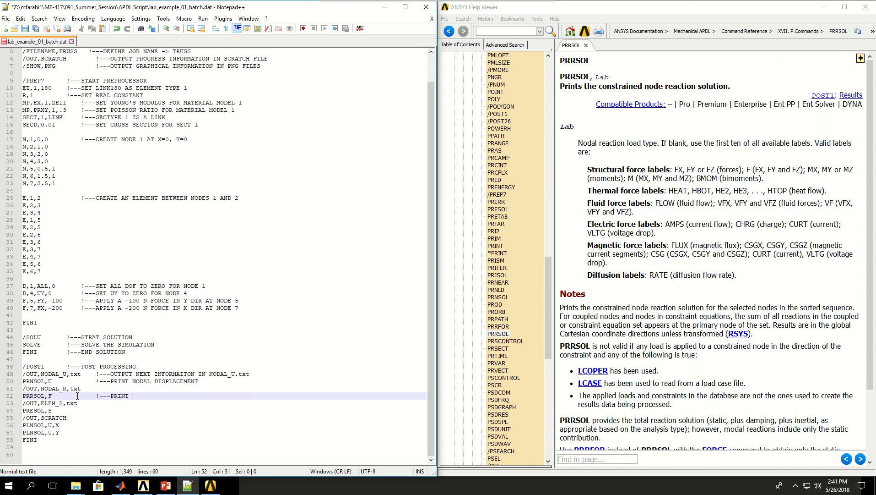
text(RECION)
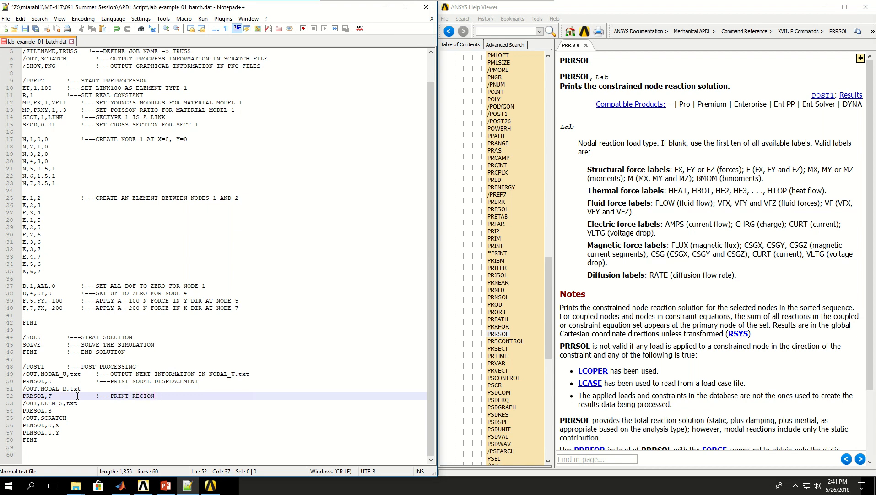
text(REACTION)
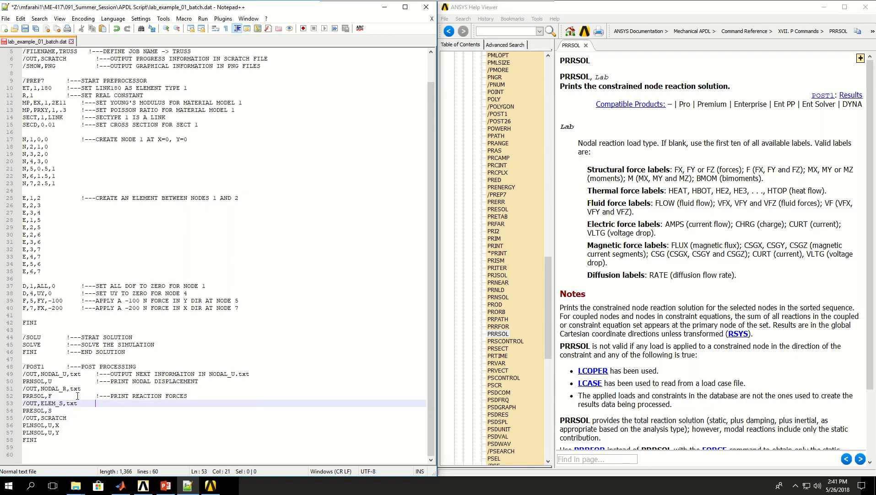
text(!---OUTPUT NEXT RESULT TO ELEM_S.txt)
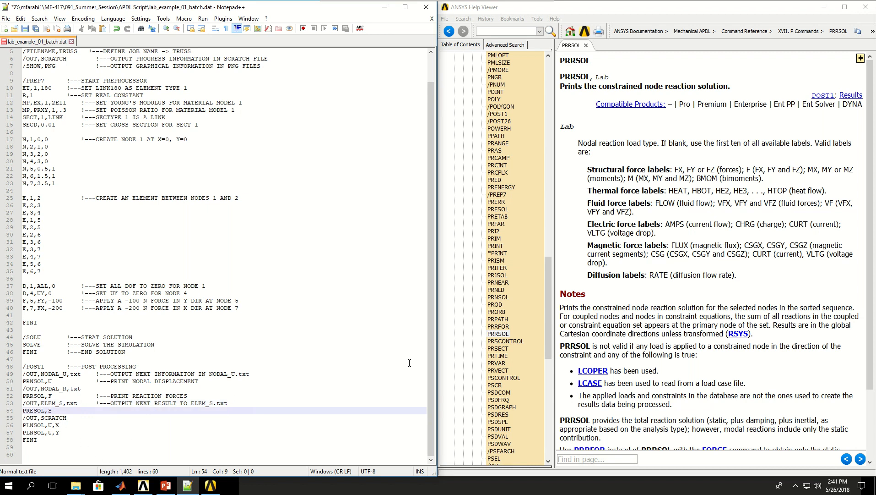
mouse_move(511, 225)
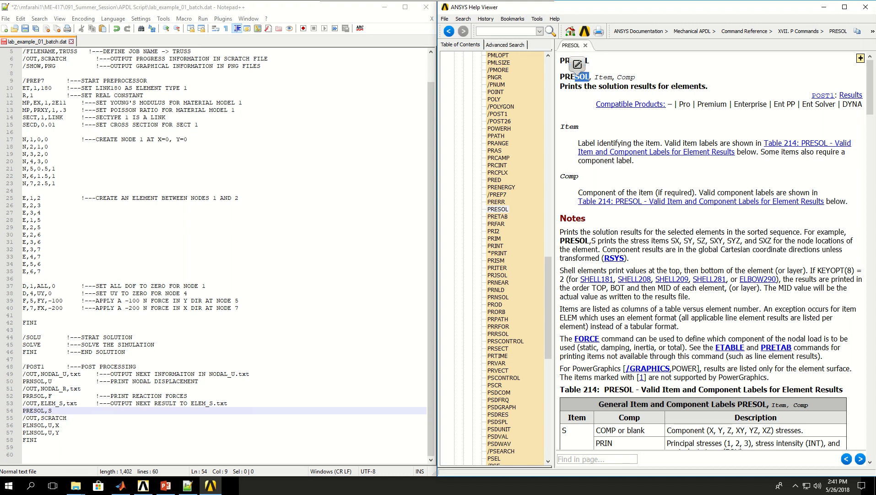
- Read the PRESOL help, mark the line after PRESOL,S, and bring up the batch launcher
scroll(down, 3)
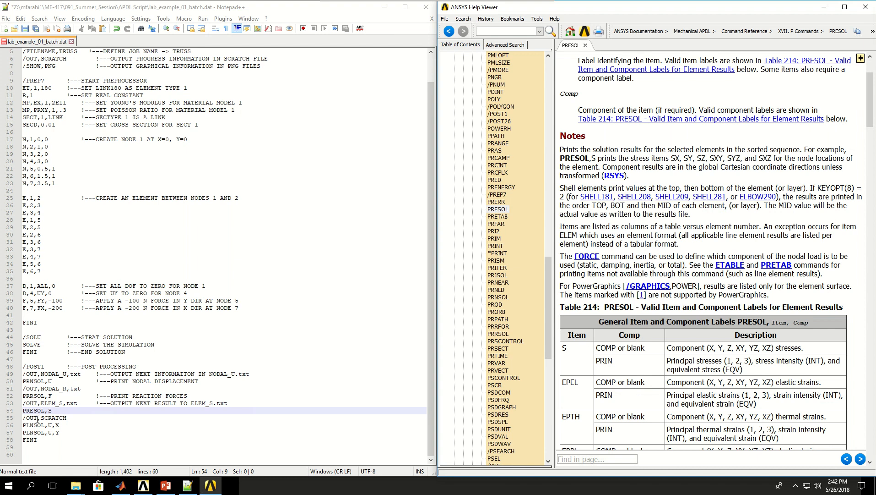
click(71, 417)
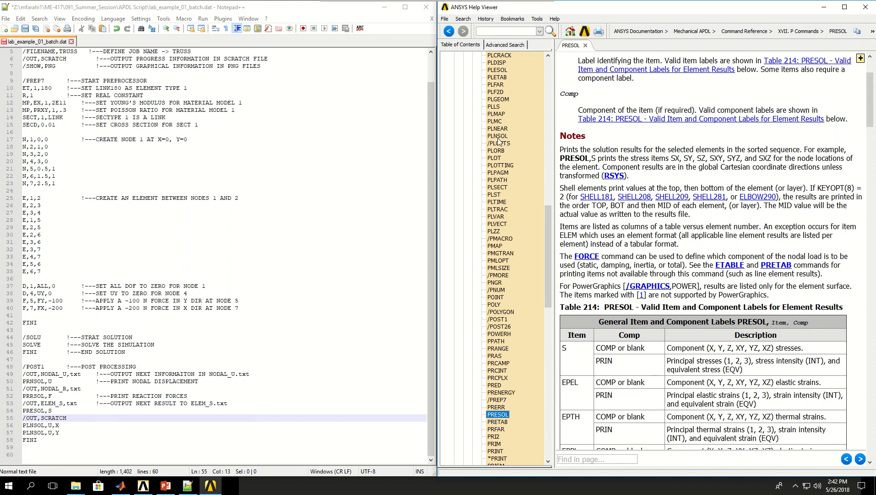
click(497, 135)
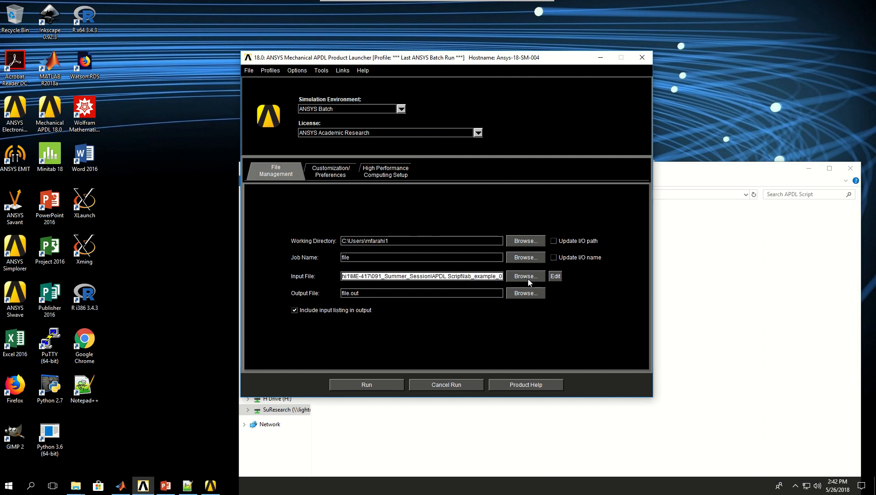
- Set lab_example_01_batch as the launcher's input file and preview its contents
click(524, 276)
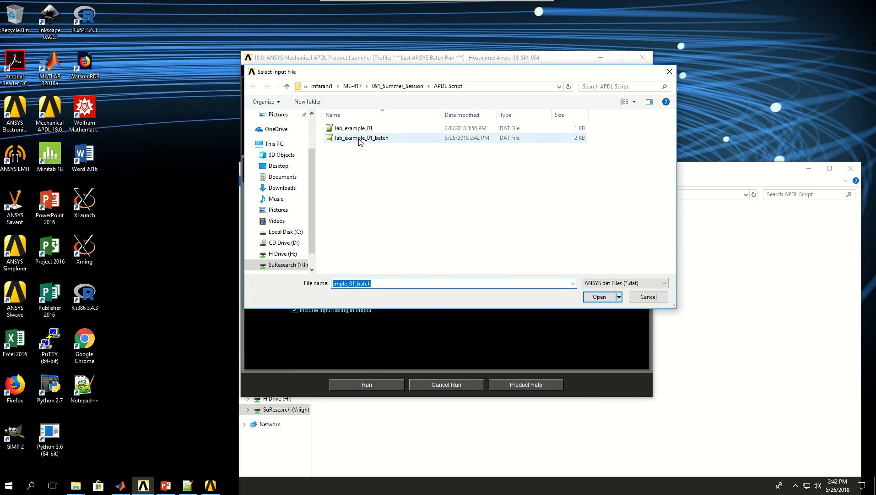
click(362, 138)
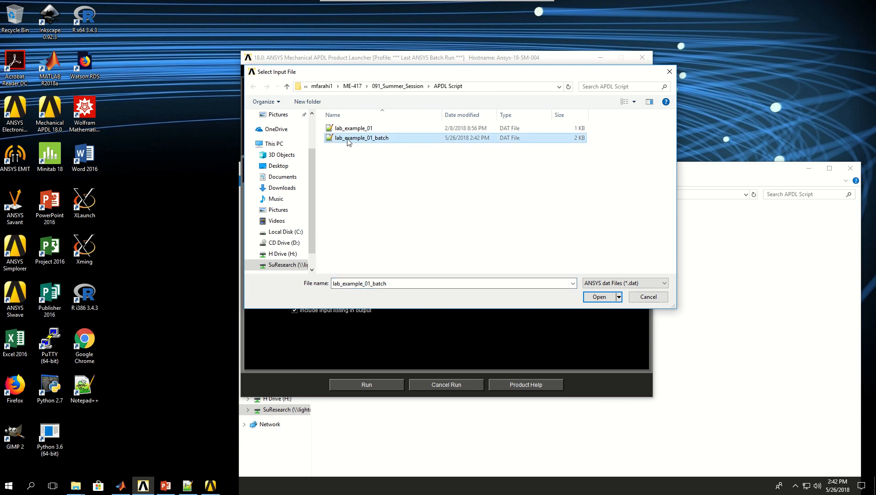
click(599, 296)
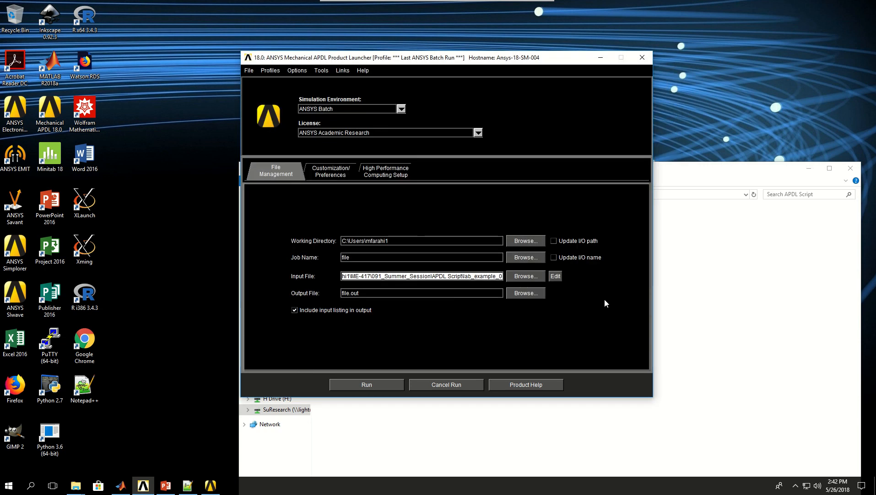
click(555, 275)
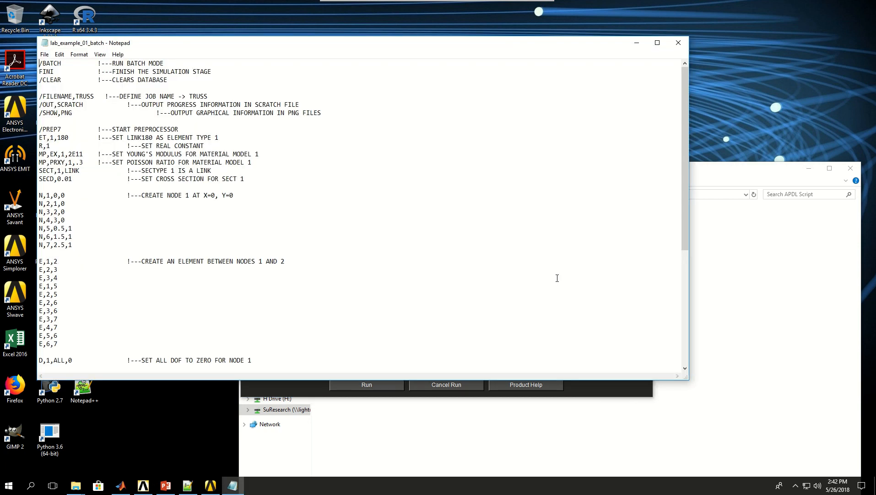
scroll(down, 3)
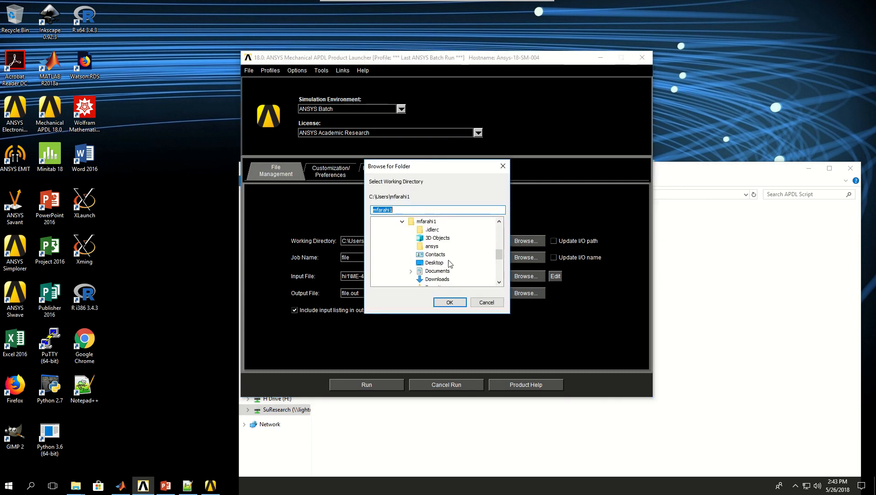
- Use the ansys folder as working directory and submit the batch run
click(449, 301)
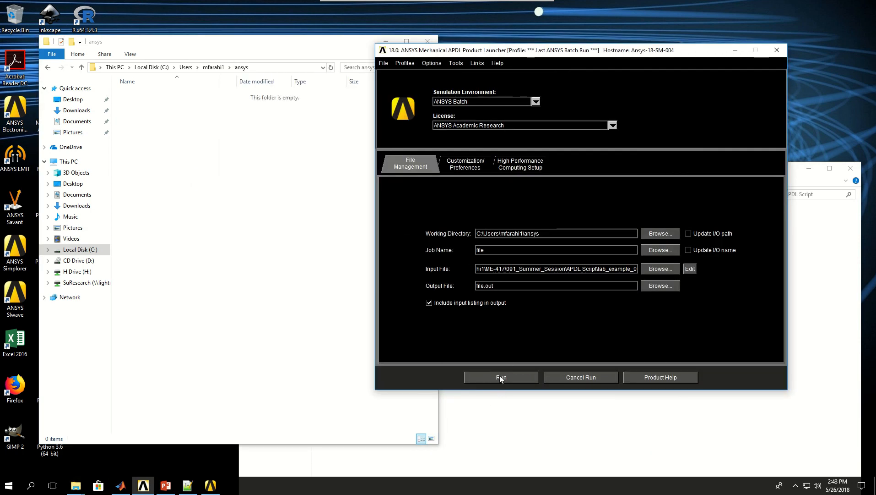
click(500, 377)
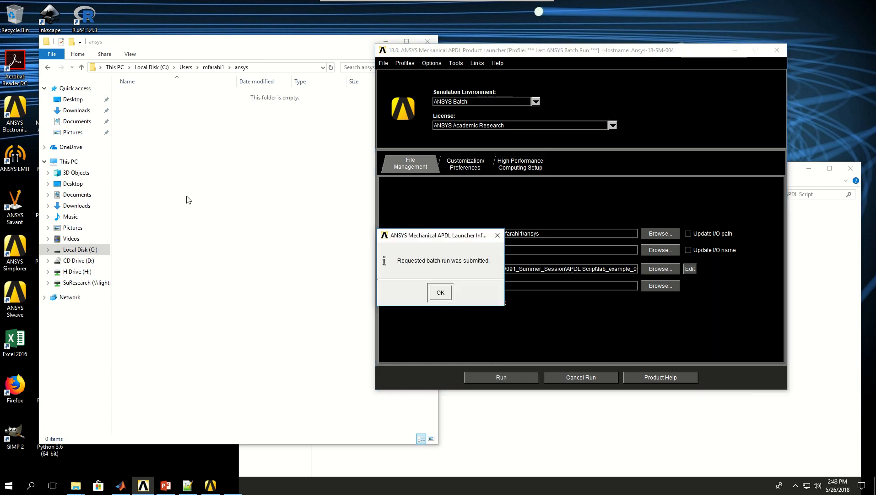
click(440, 291)
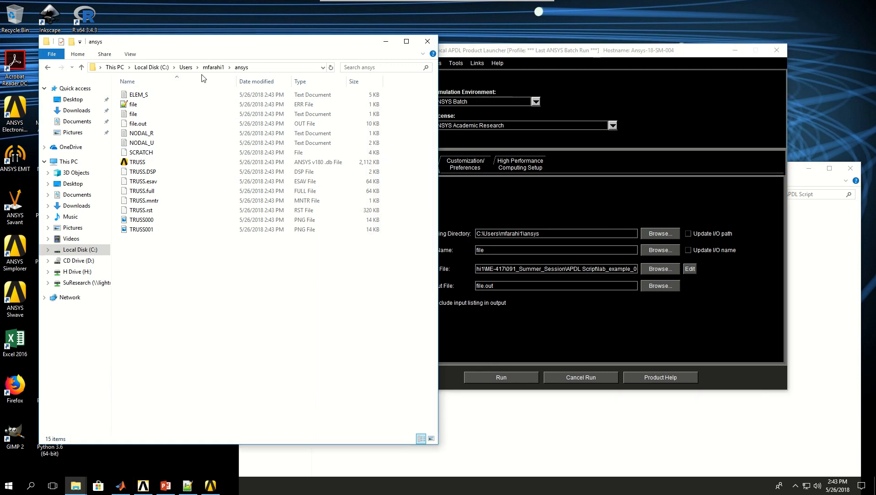
click(138, 95)
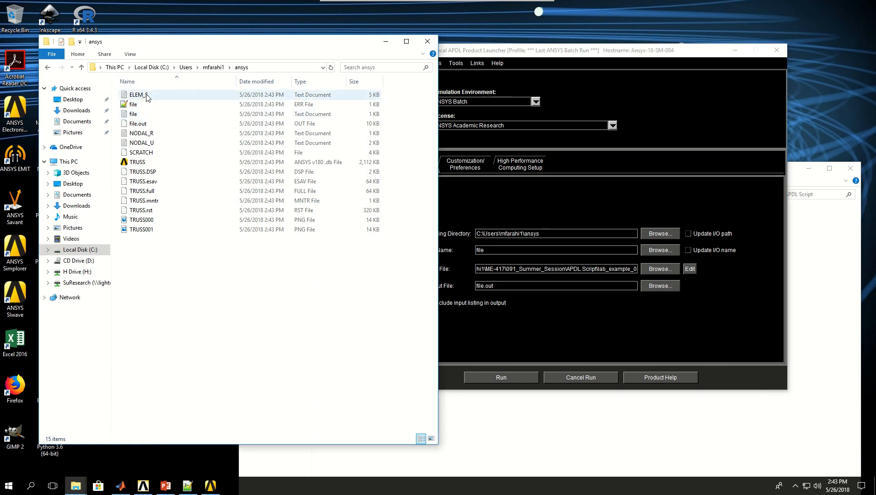
double_click(137, 95)
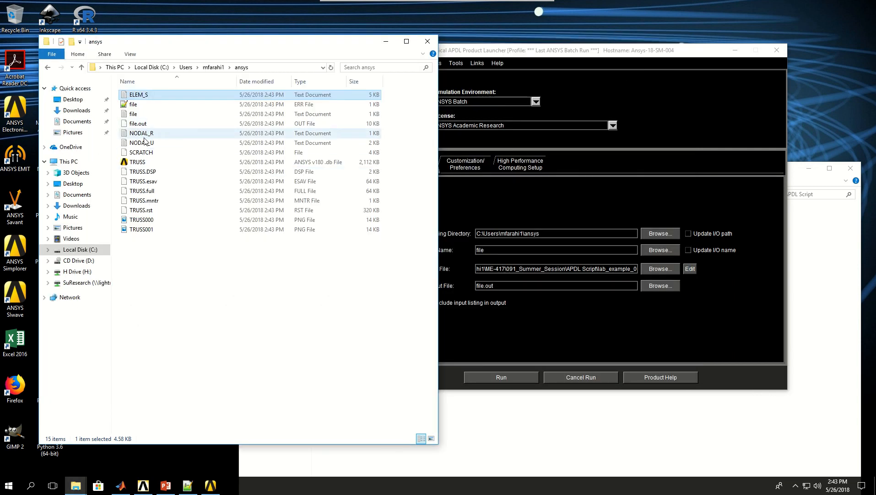
double_click(141, 132)
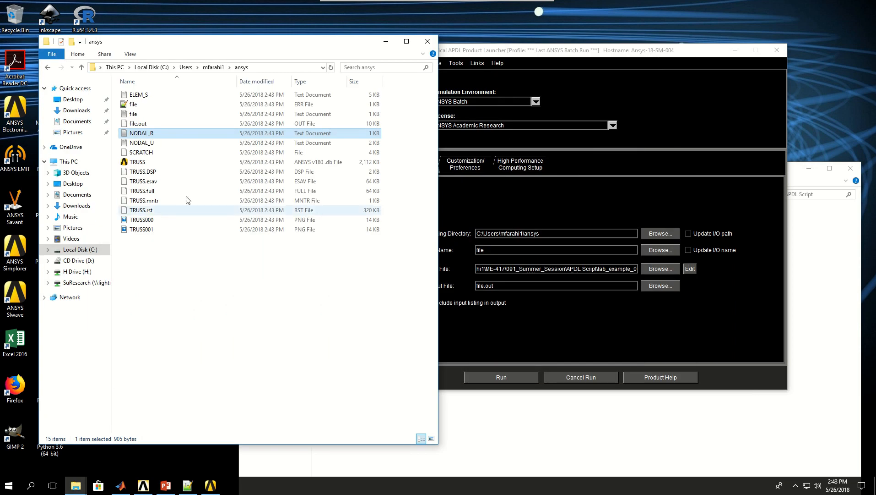
double_click(140, 142)
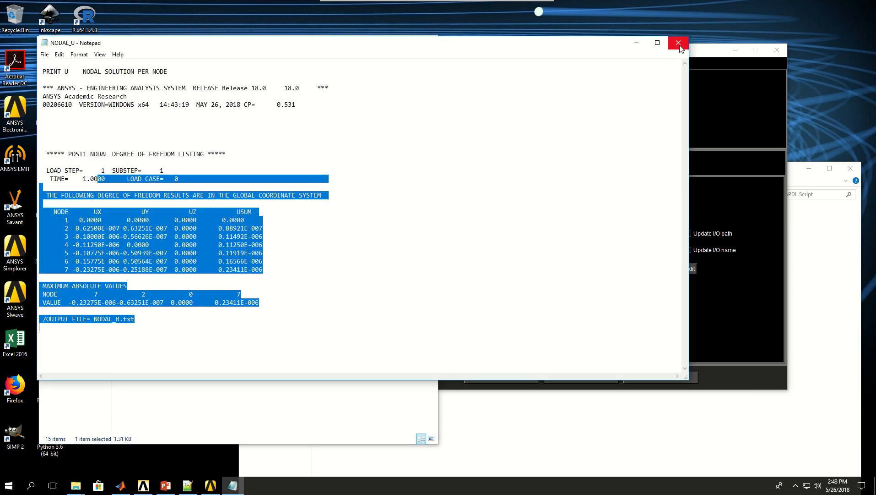
click(679, 43)
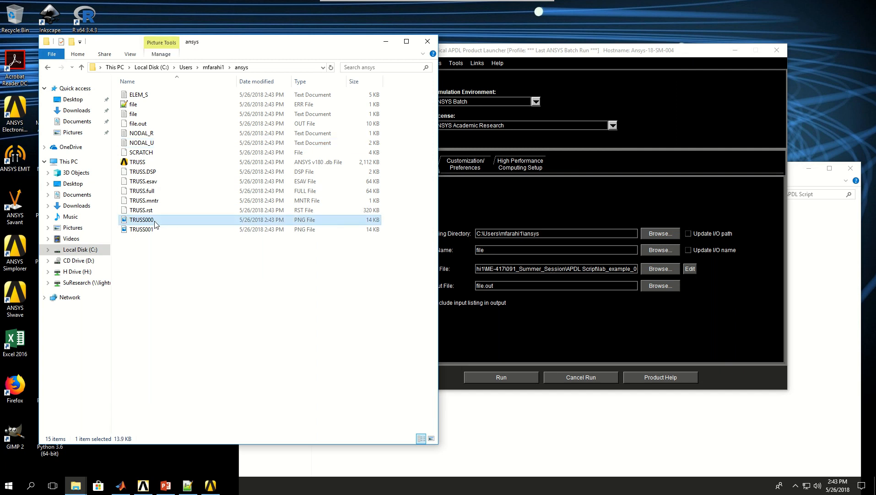
double_click(142, 219)
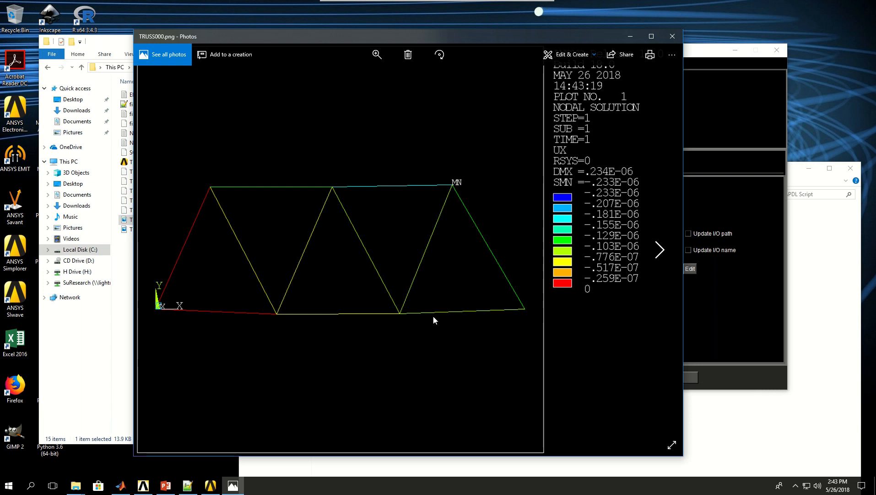
mouse_move(552, 174)
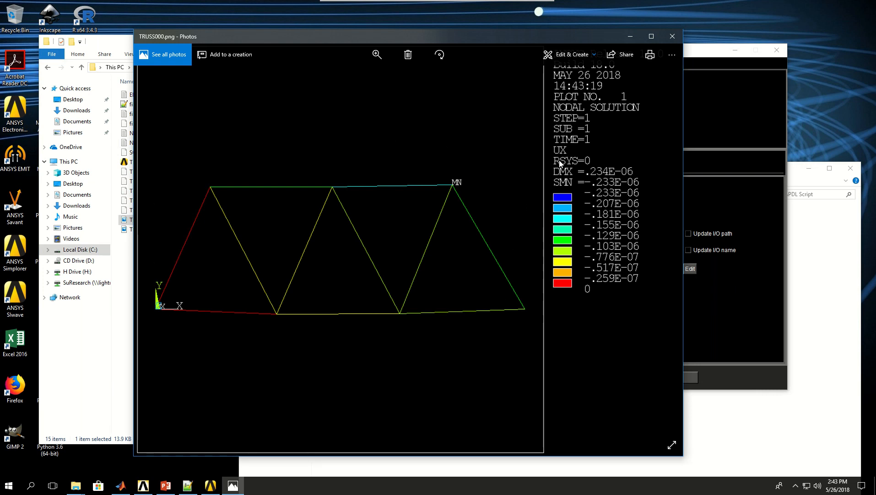
mouse_move(657, 249)
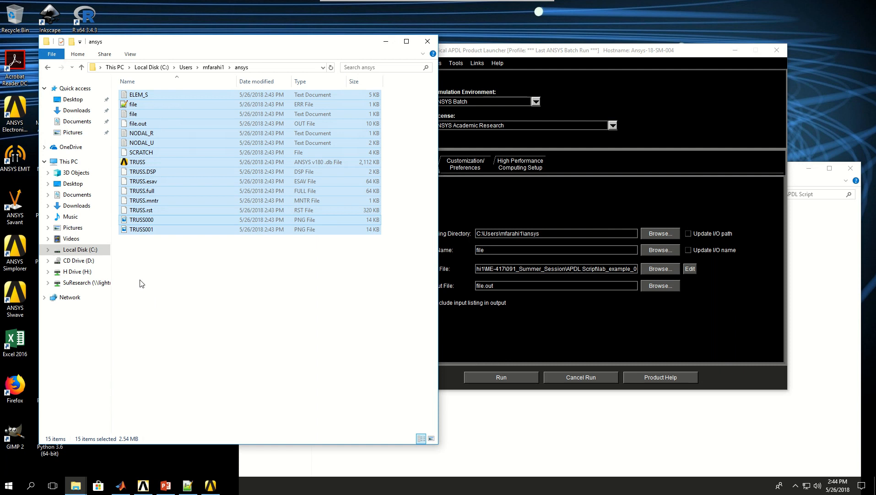
mouse_move(114, 266)
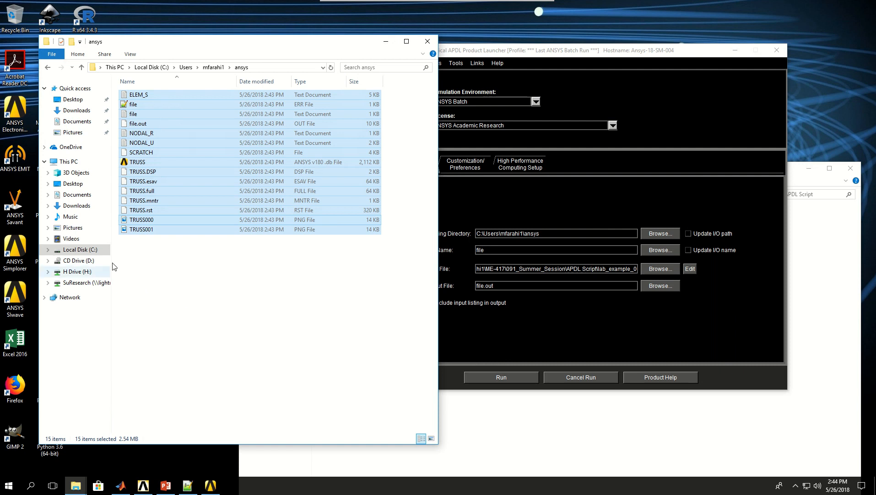